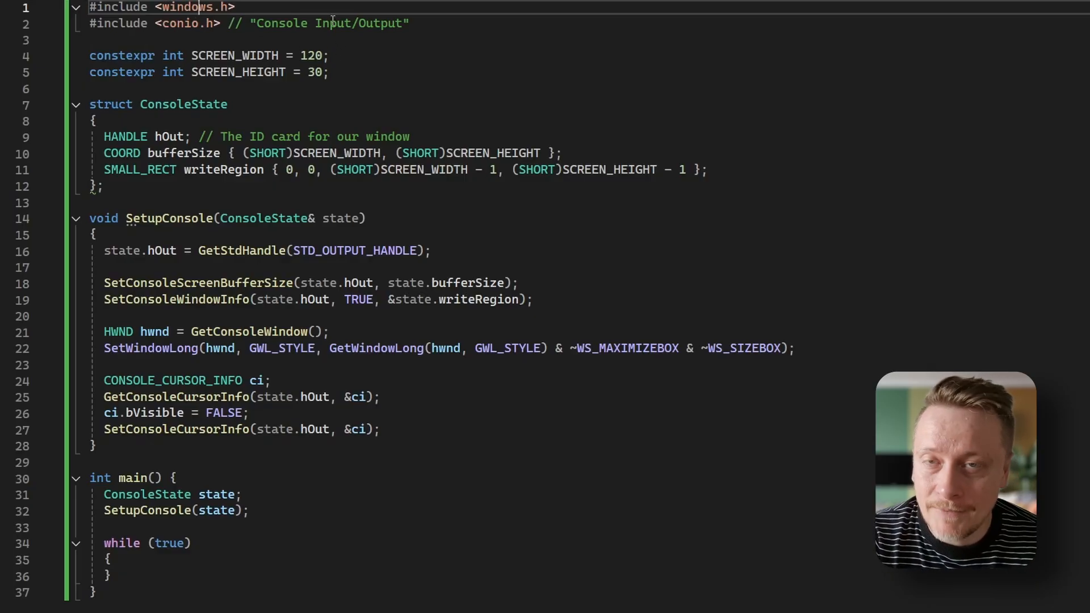
Step: Highlight the SetupConsole function name before reformatting main's opening brace
double_click(169, 218)
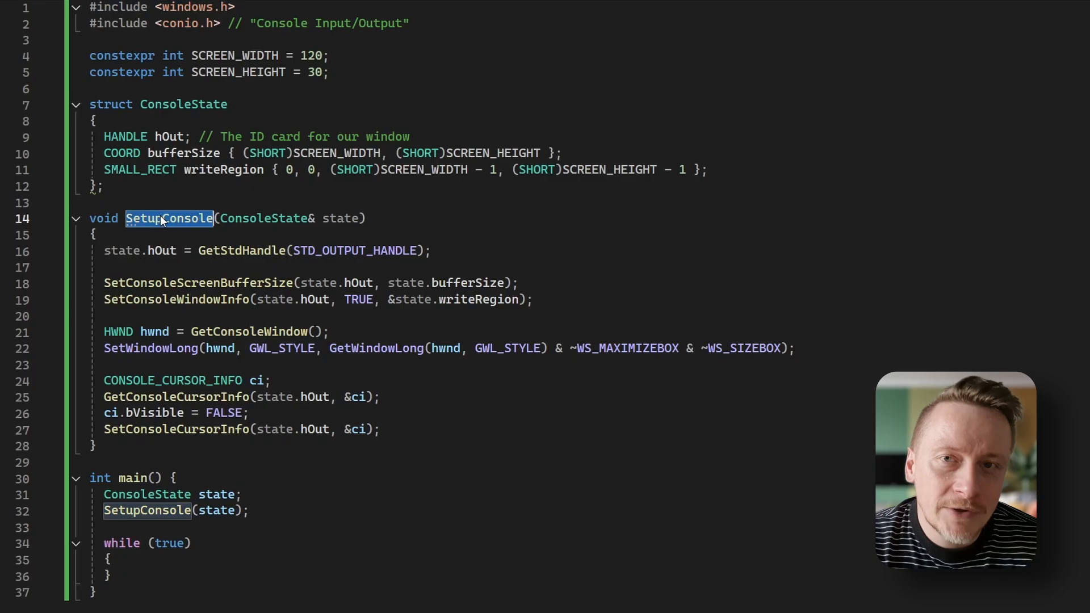
mouse_move(169, 136)
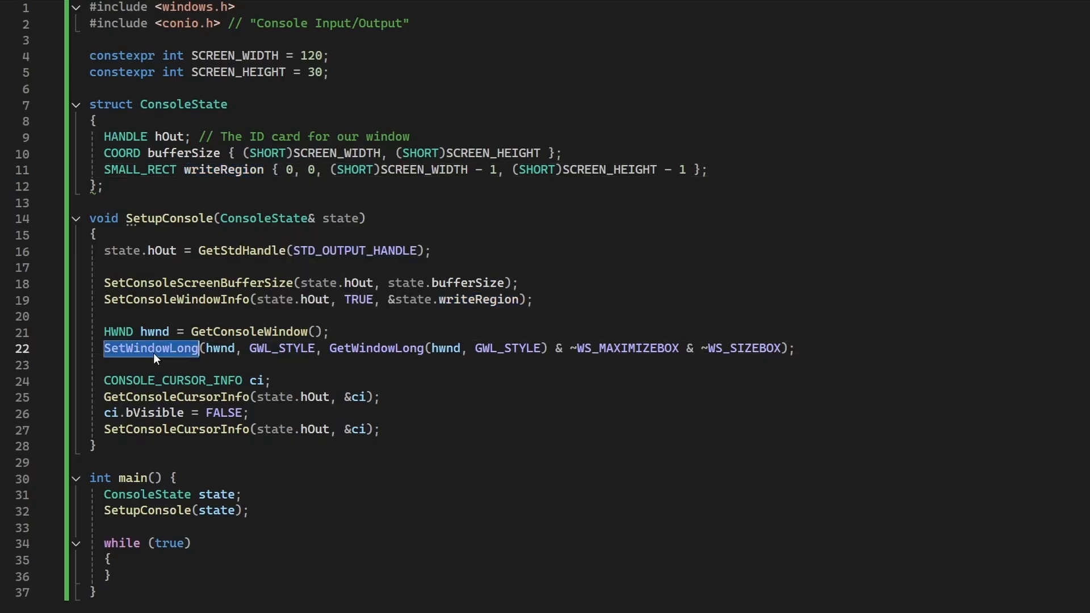
mouse_move(218, 351)
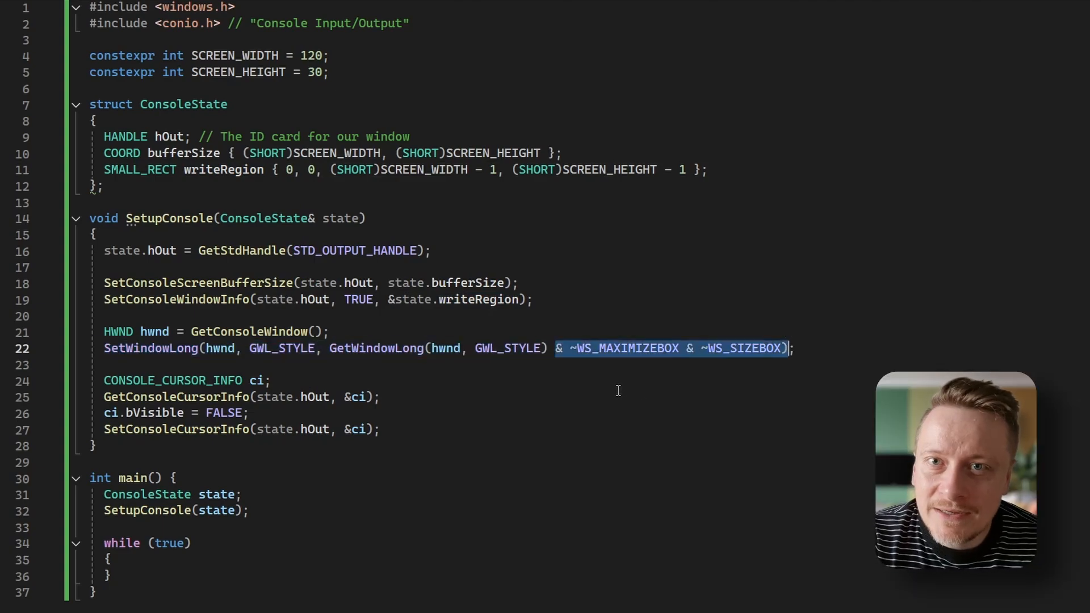
mouse_move(610, 347)
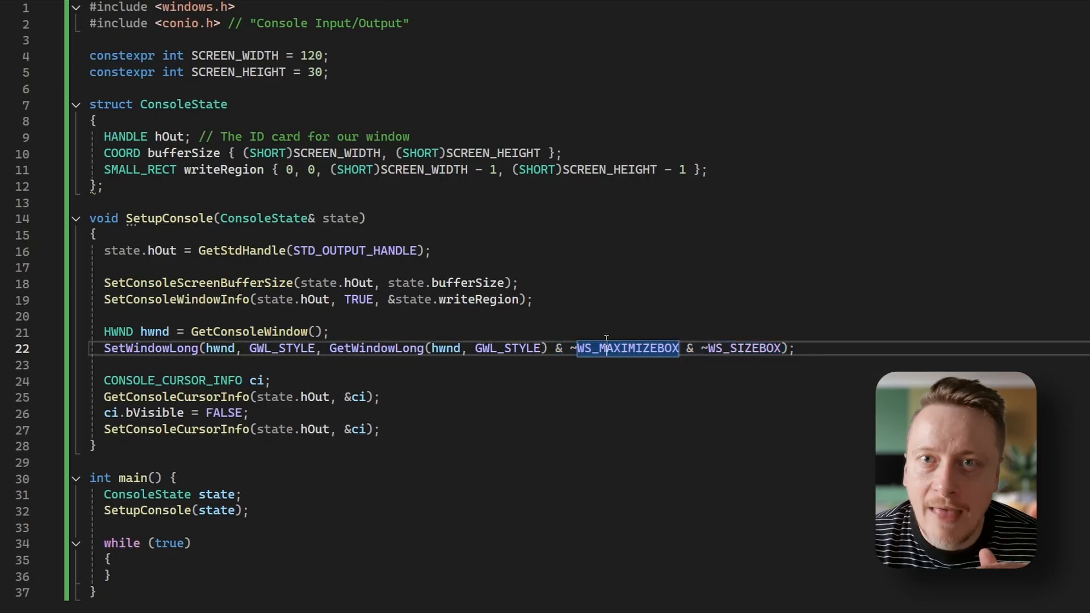
mouse_move(527, 318)
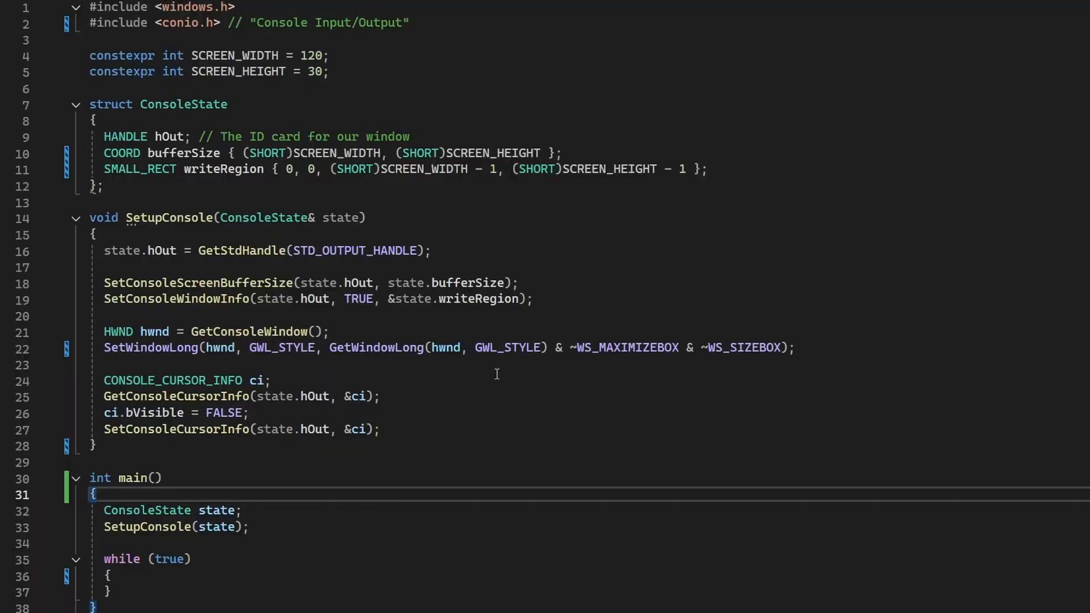
Step: Add a unique_ptr<CHAR_INFO[]> buffer member to ConsoleState and include <memory>
text(std::unique_ptr<CHAR_INFO[]> buffer;)
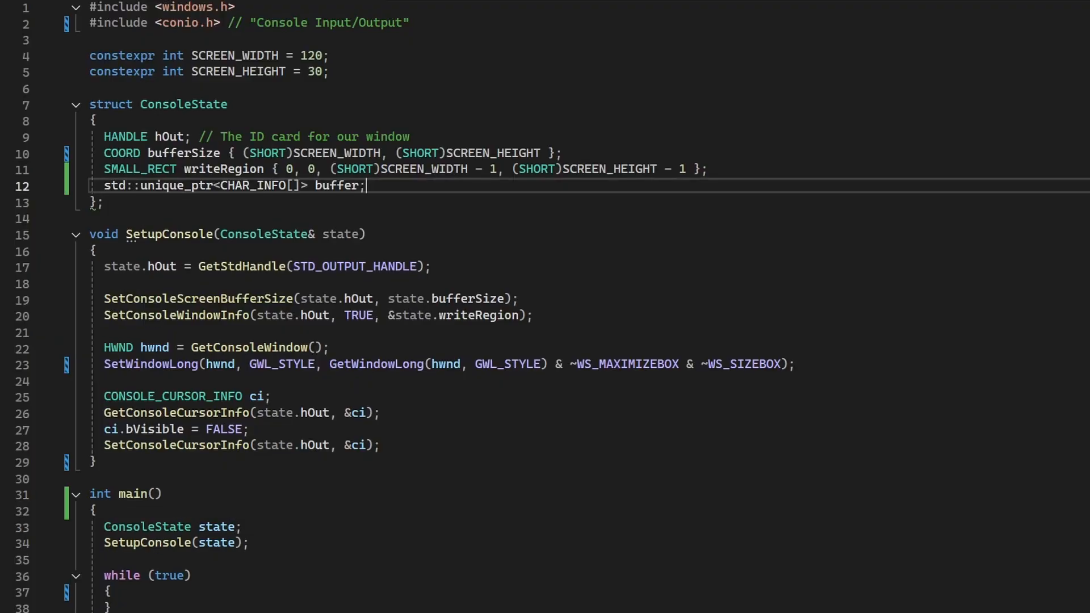
text(#include <memory>)
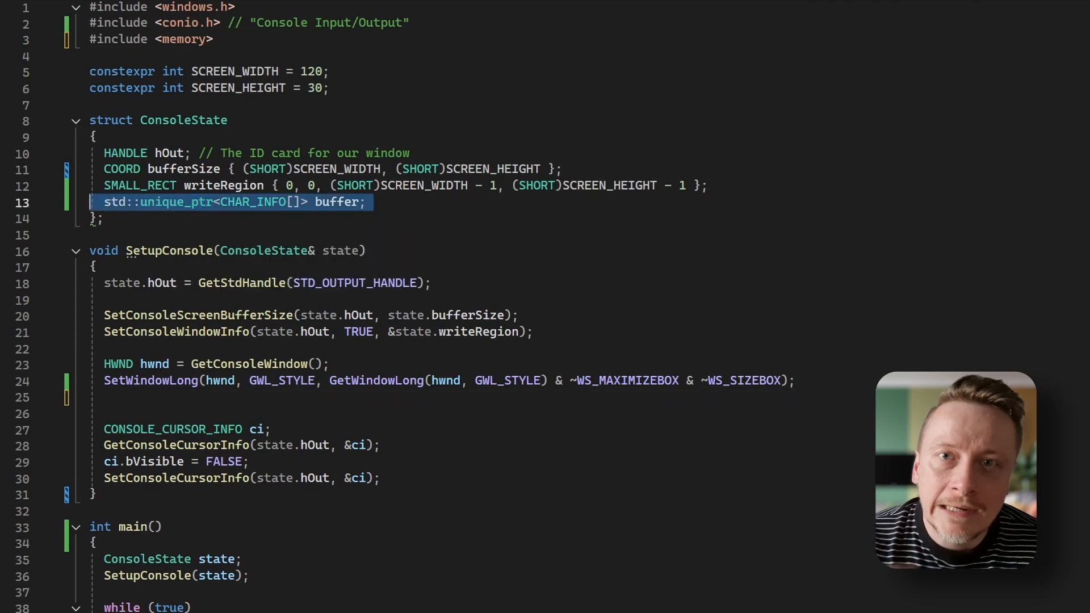
Step: Allocate the buffer with make_unique for SCREEN_WIDTH * SCREEN_HEIGHT in SetupConsole, then review DrawGameChar
text(state.buffer = std::make_unique<CHAR_INFO[]>(SCREEN_WIDTH * SCREEN_HEIGHT);)
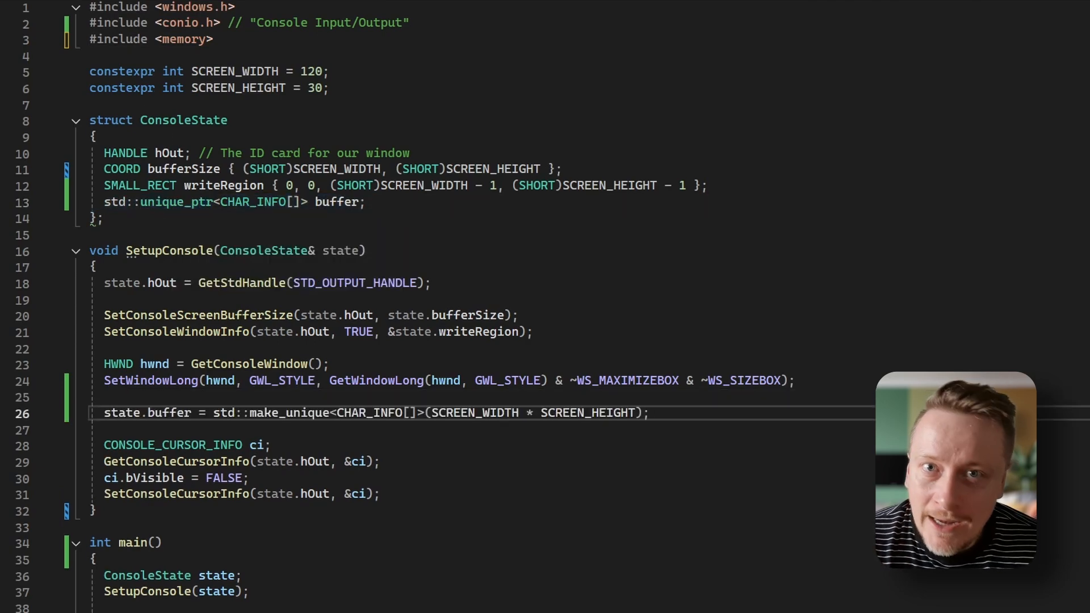
double_click(369, 412)
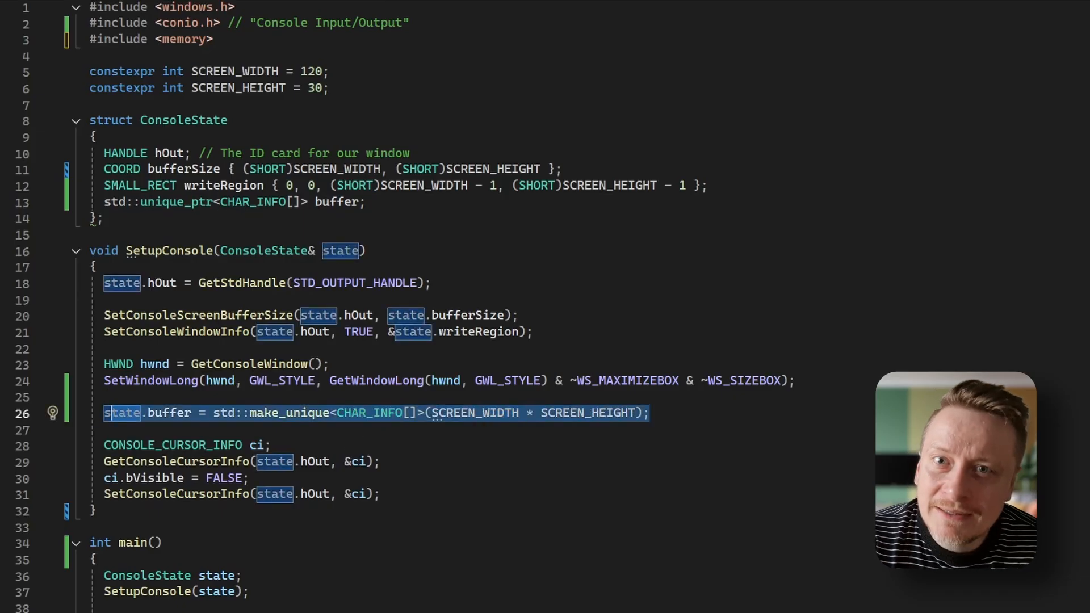
scroll(down, 3)
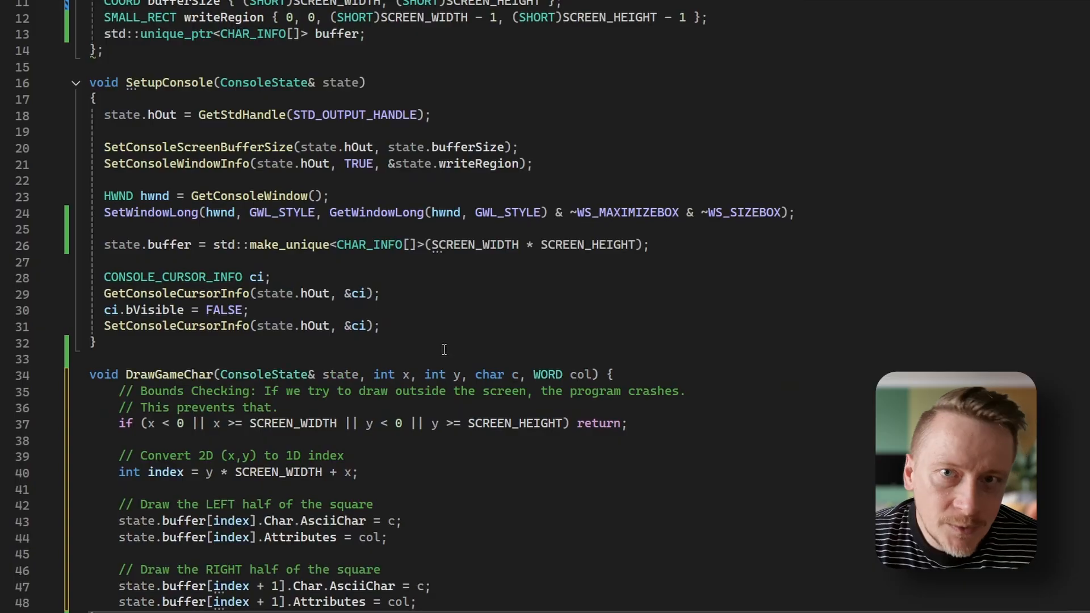
scroll(down, 3)
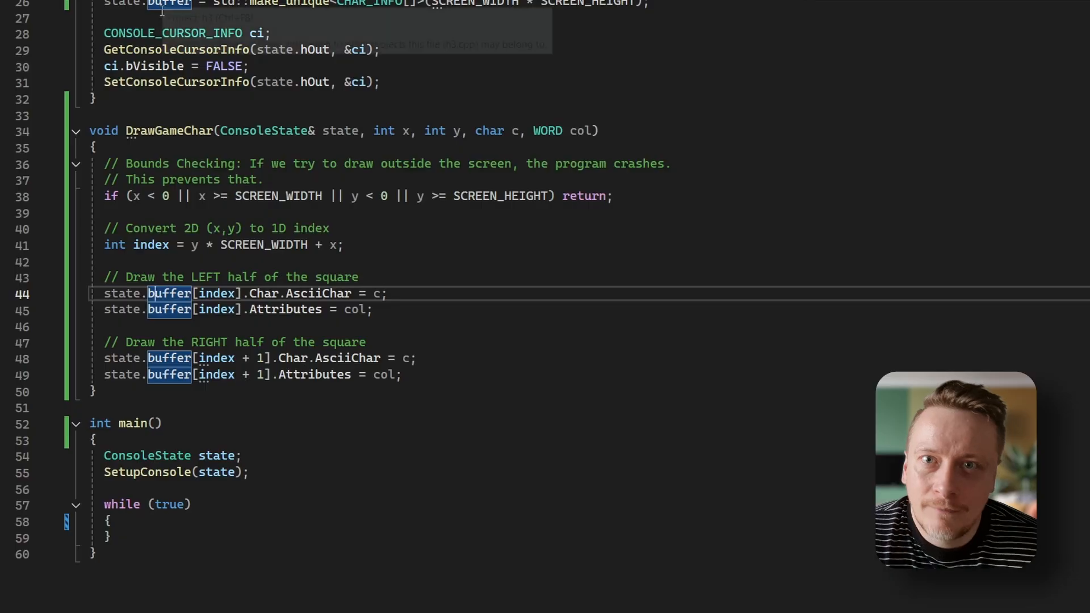
Step: Scroll through the game loop's new input, movement, clear, draw and buffer output phases
scroll(down, 3)
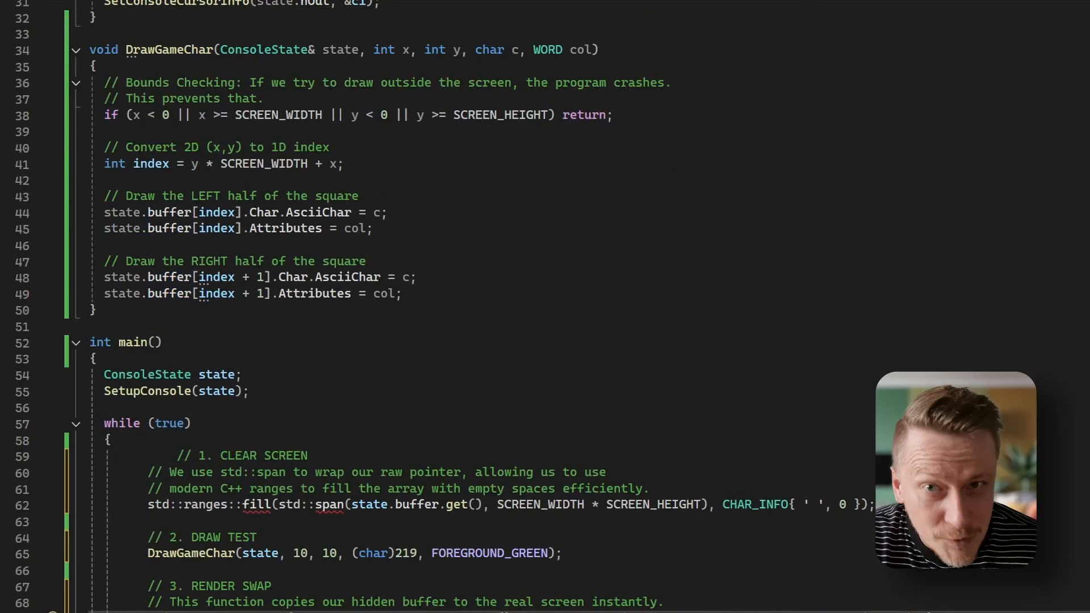
scroll(up, 3)
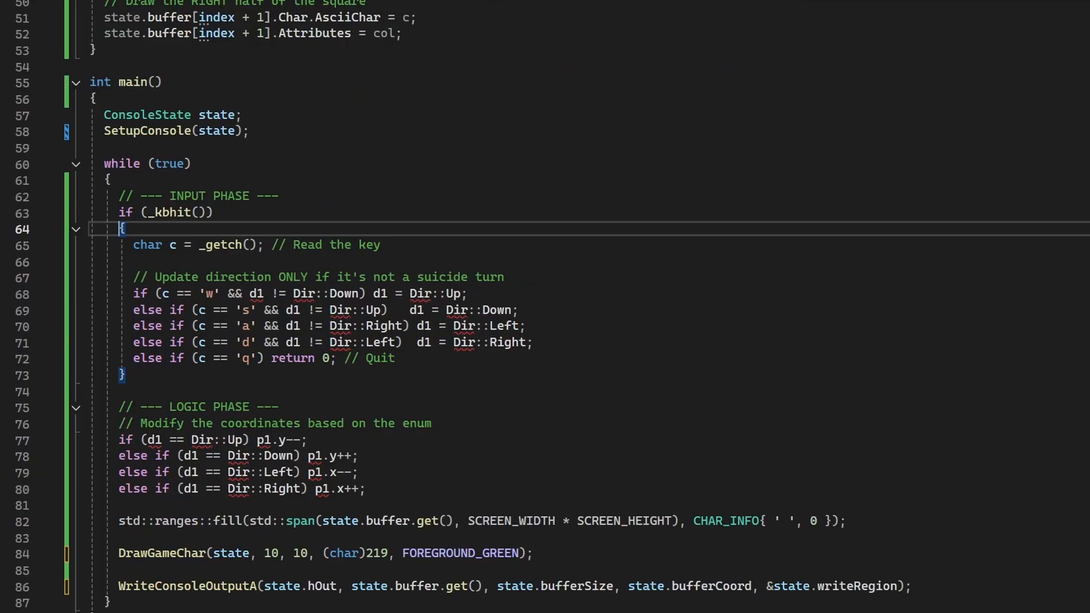
Step: Highlight the _kbhit check and review the Pos/Dir types and p1/d1 start variables
double_click(169, 213)
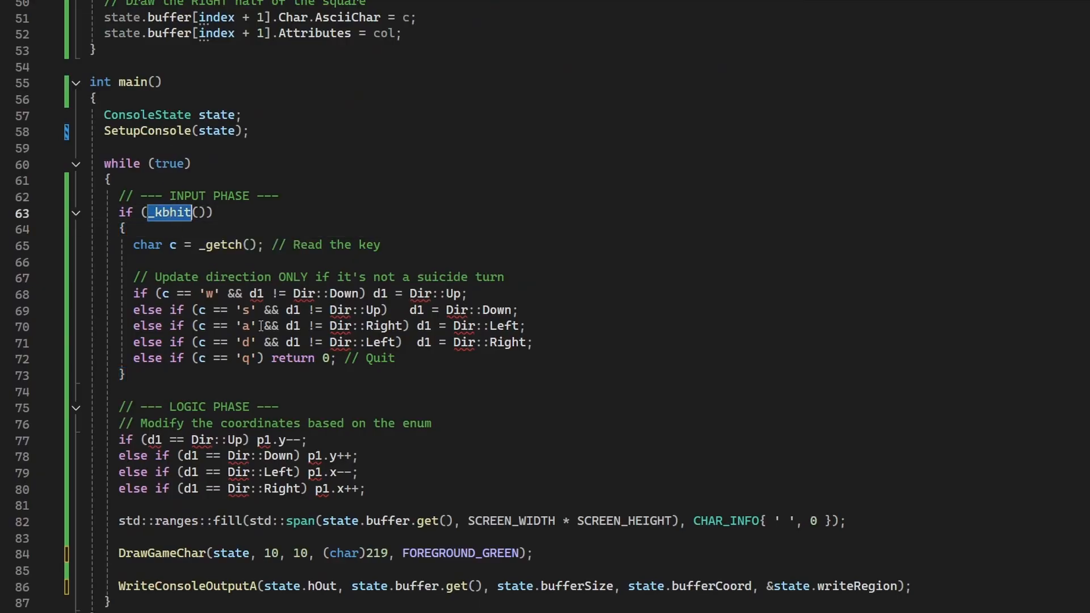
mouse_move(330, 423)
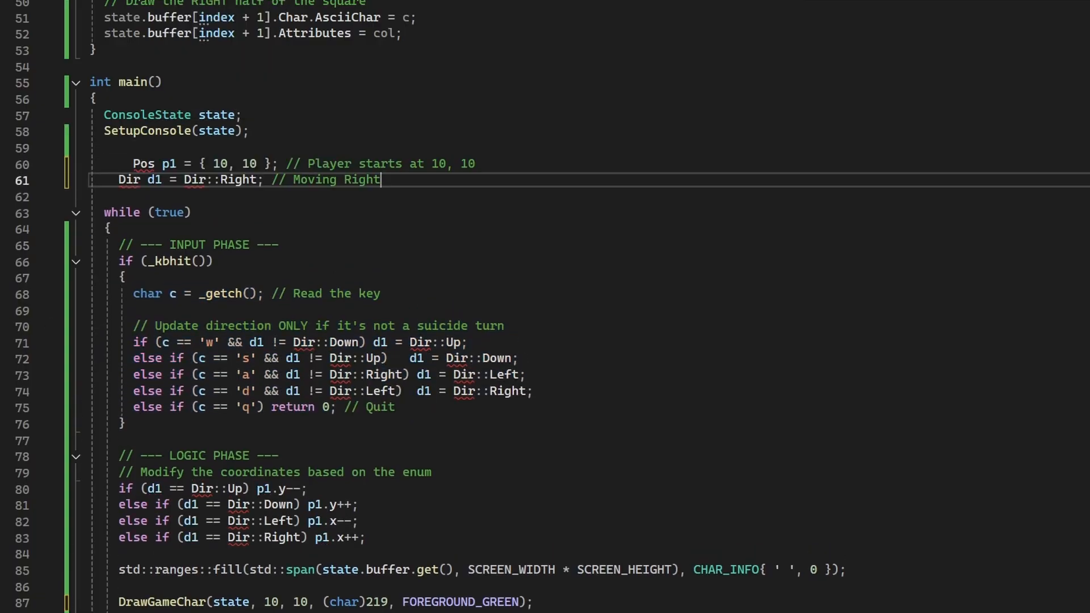
scroll(up, 3)
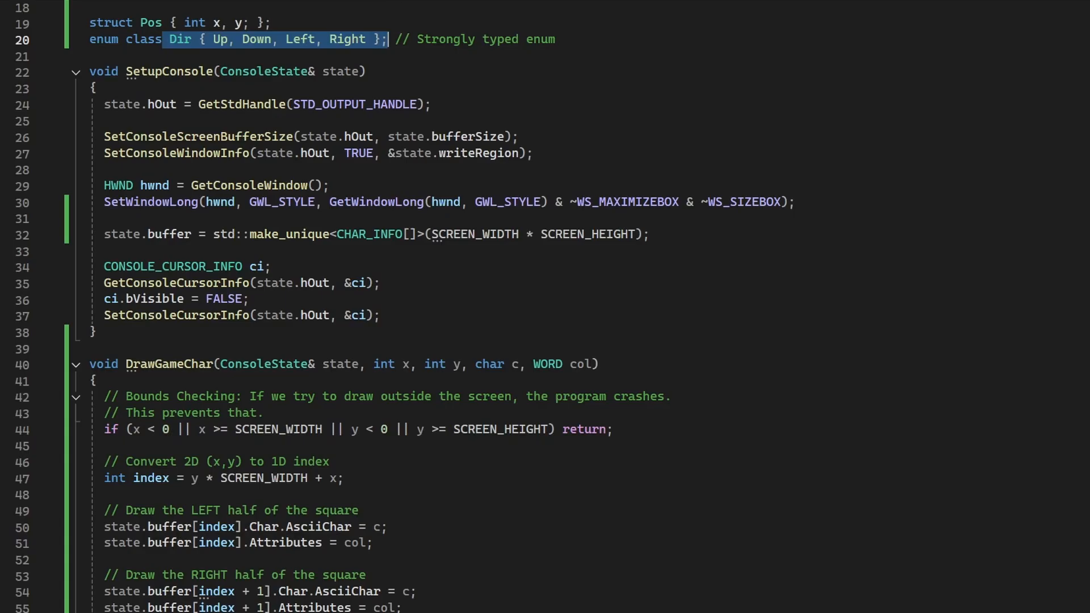
scroll(down, 3)
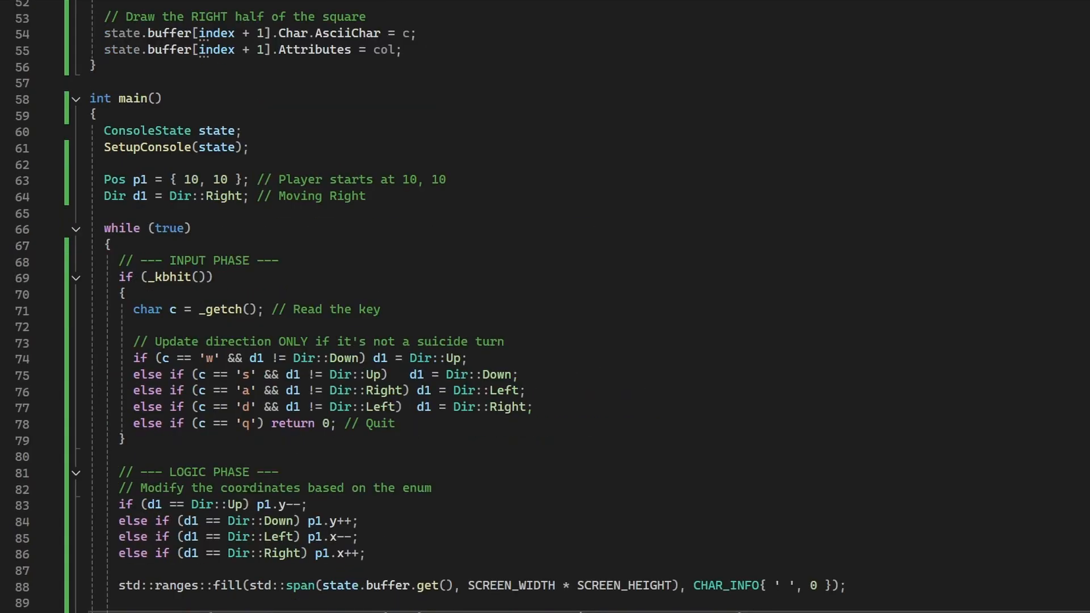
scroll(down, 3)
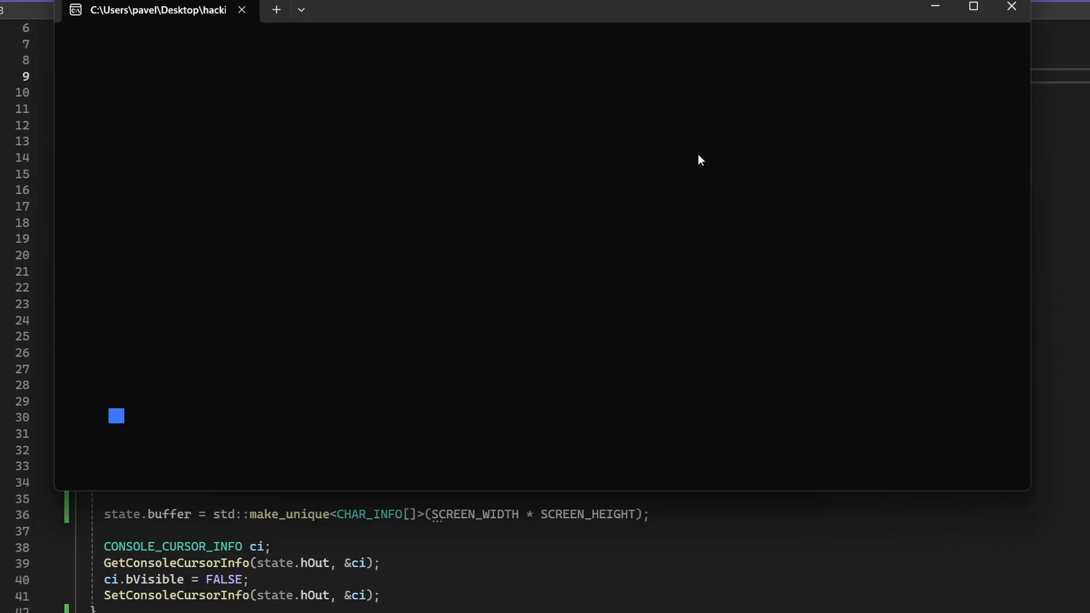
Step: Scroll to main where the GRID_H by GRID_W space-filled grid vector is declared
scroll(down, 3)
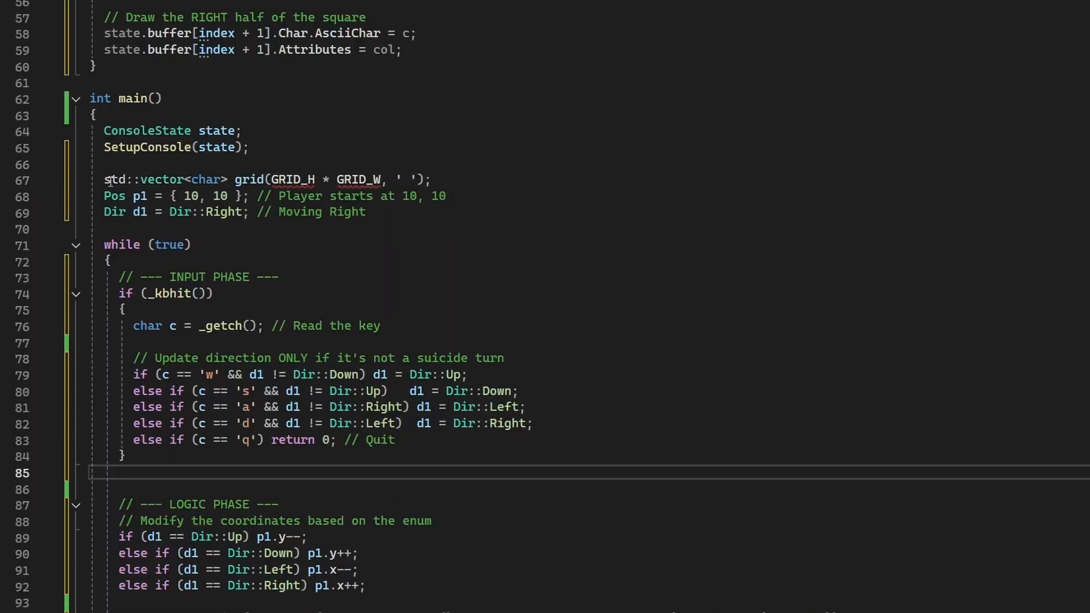
Step: Scroll up to the grid, offset, FPS and COL_* constants and added headers
scroll(up, 3)
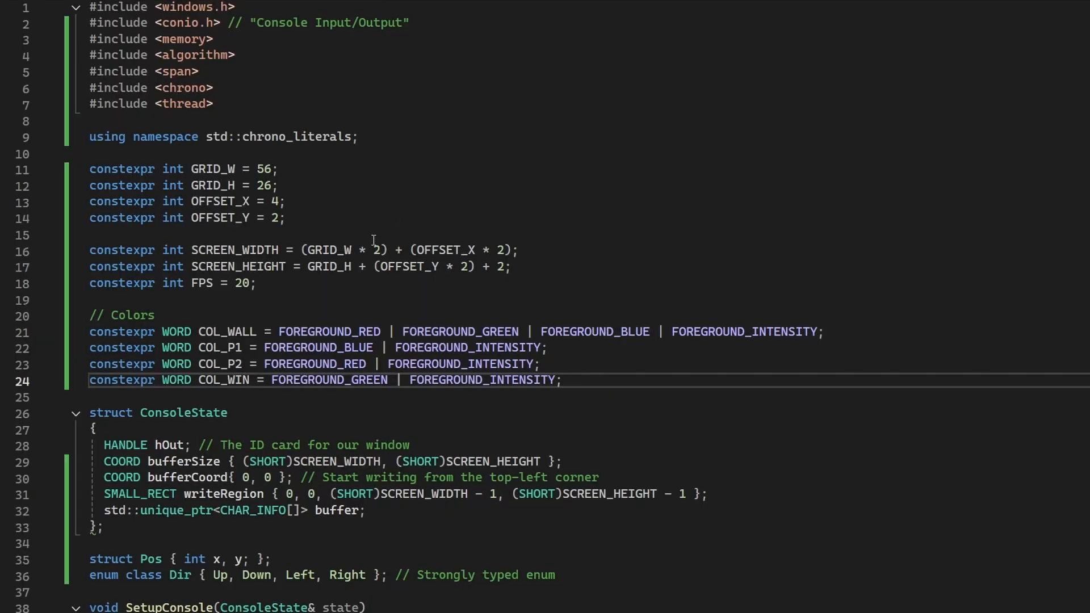
click(174, 282)
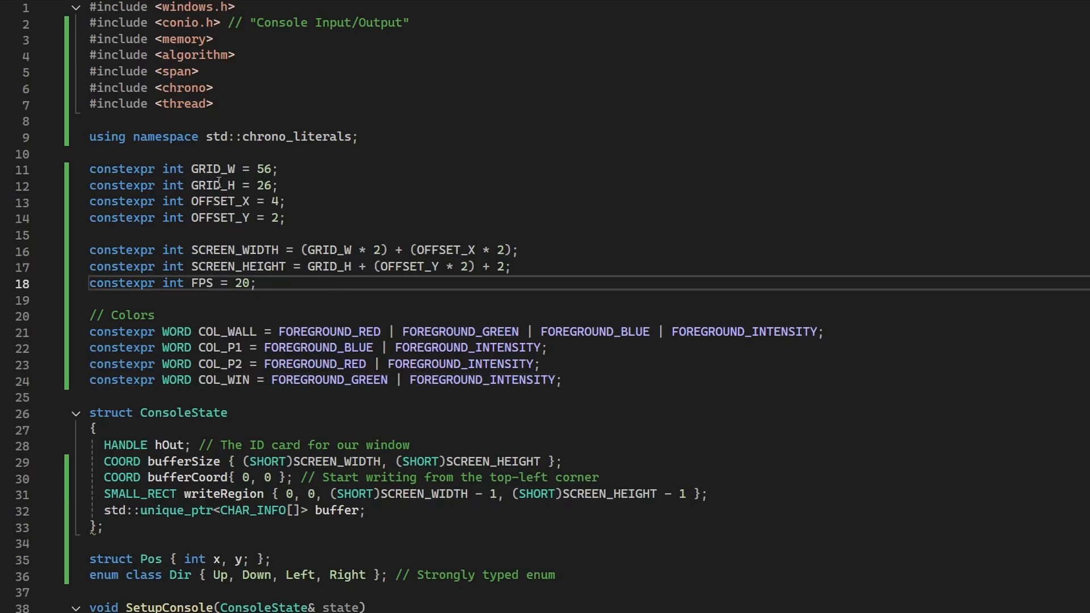
double_click(212, 185)
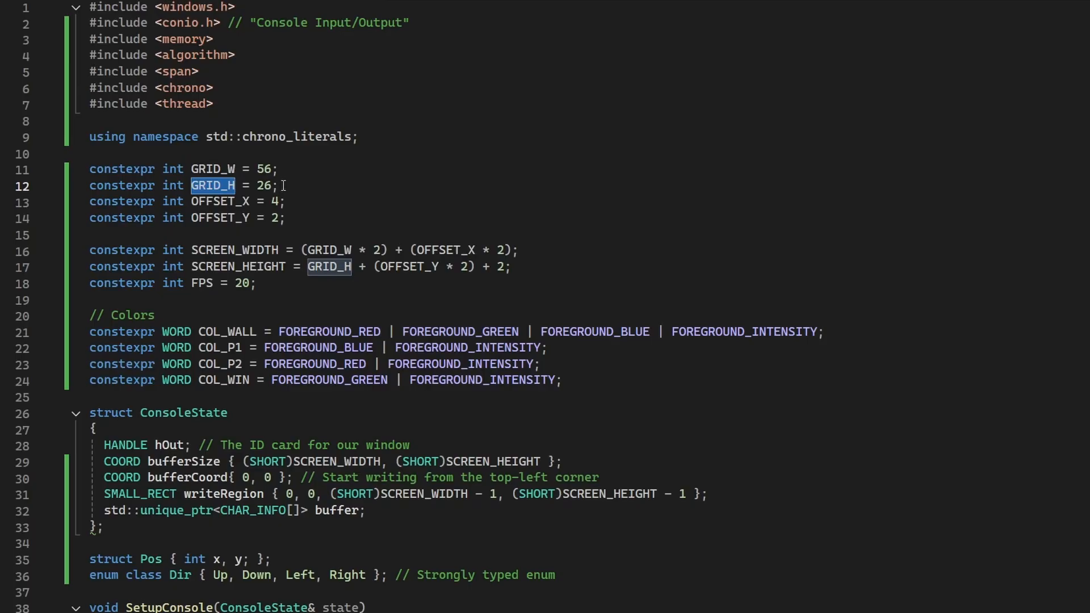
mouse_move(236, 201)
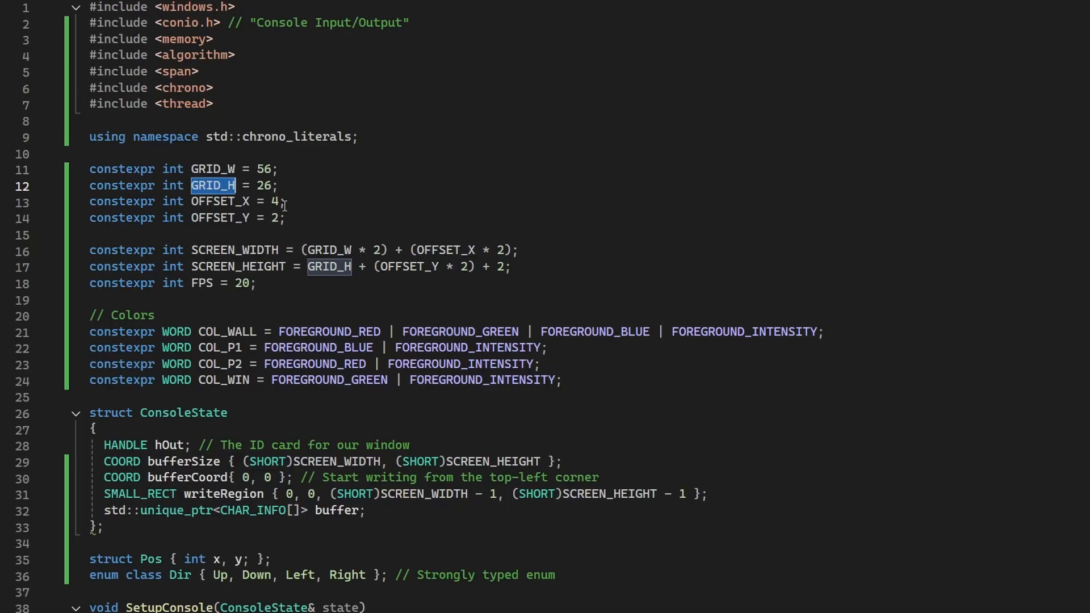
mouse_move(270, 225)
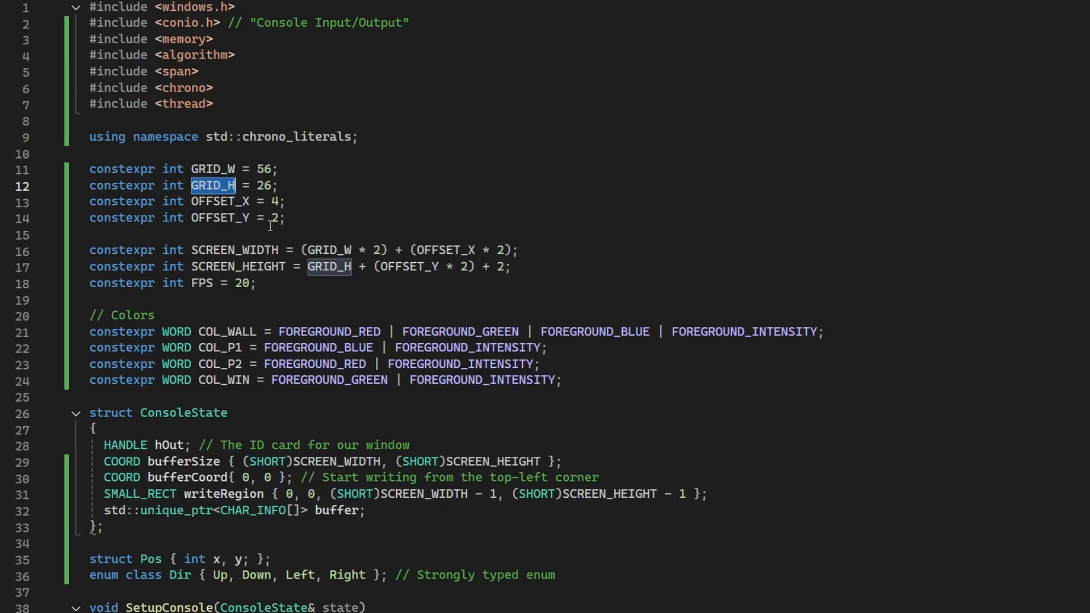
mouse_move(277, 266)
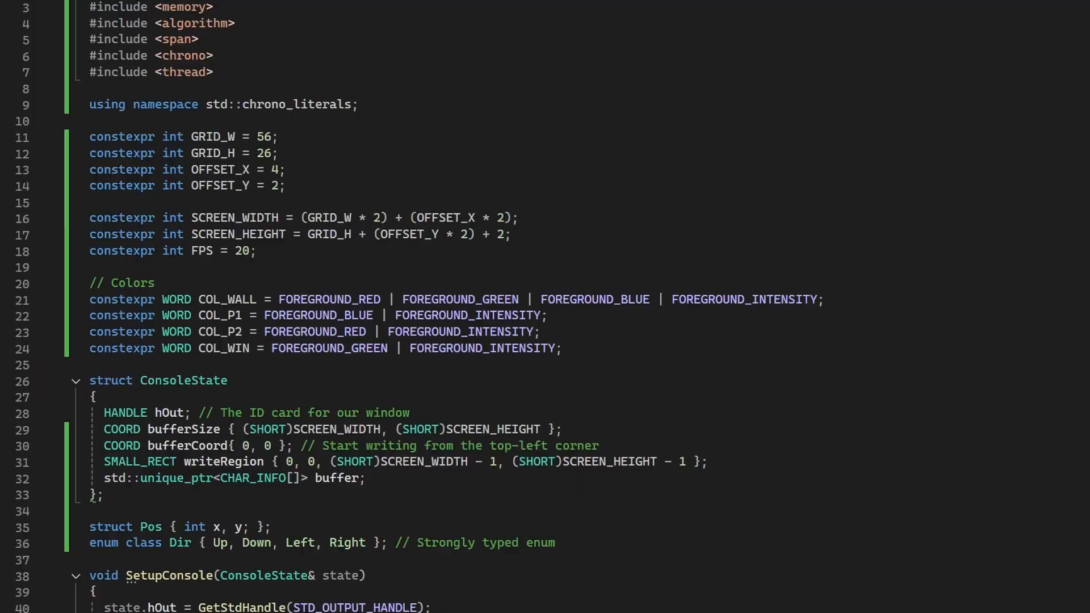
Step: After moving p1, set running = false when collision(p1) is true
scroll(down, 3)
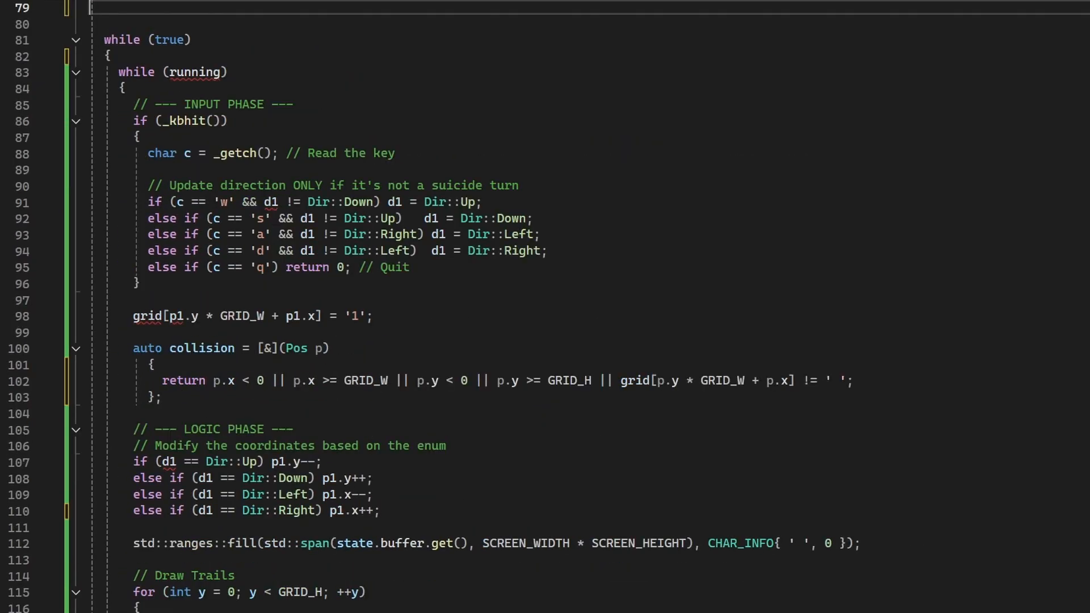
scroll(up, 3)
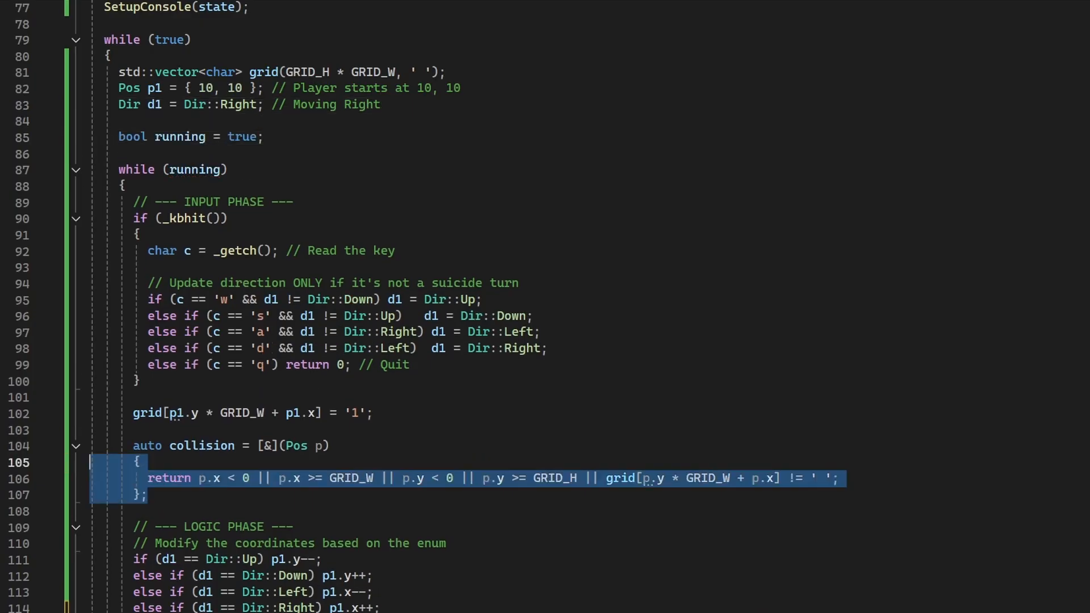
scroll(down, 3)
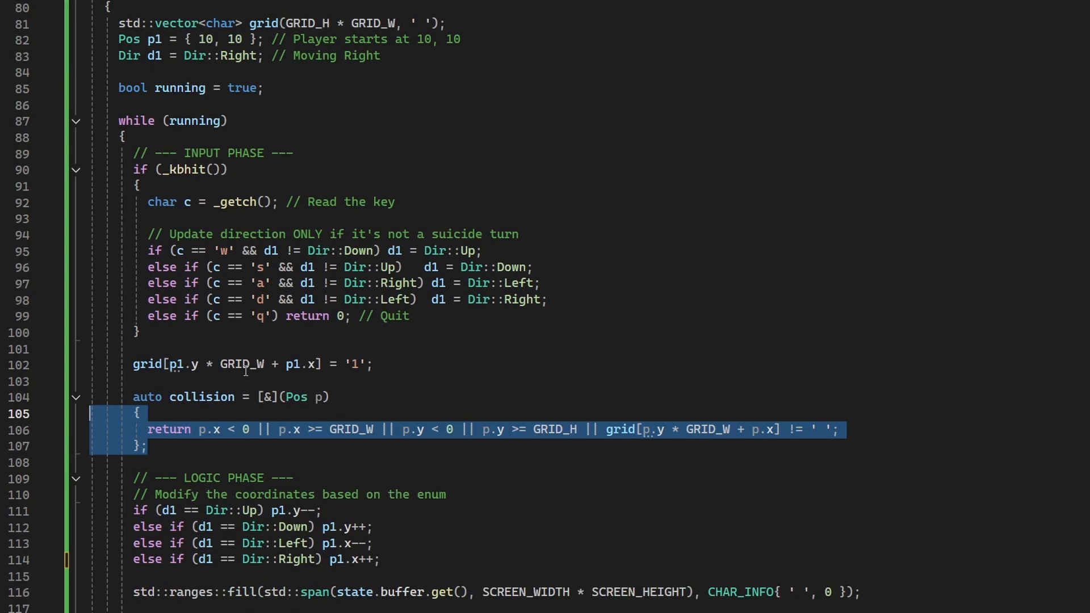
double_click(146, 364)
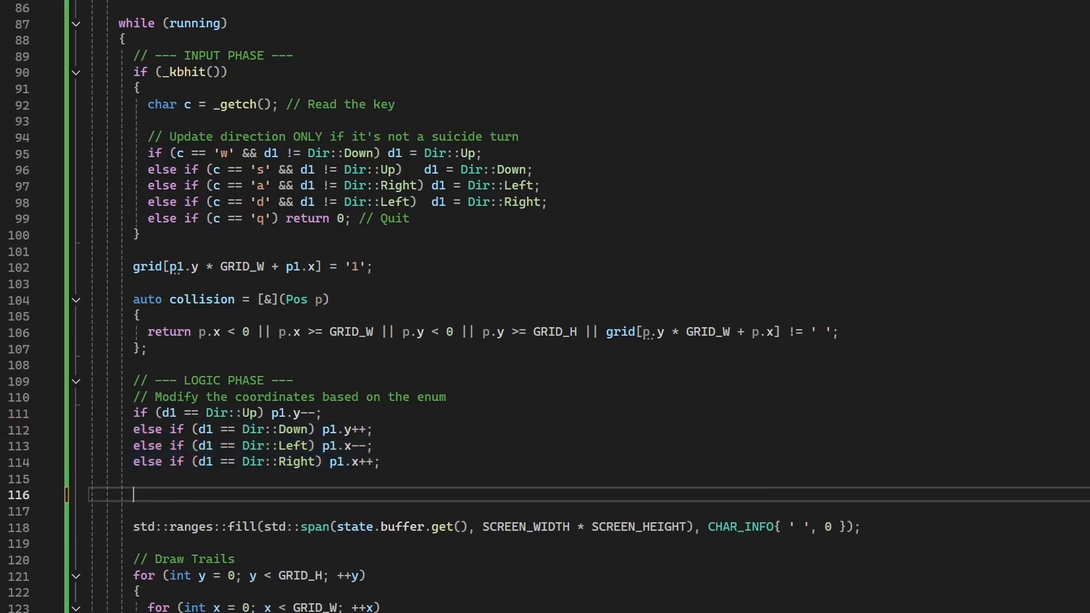
text(if (collision(p1)) running = false;)
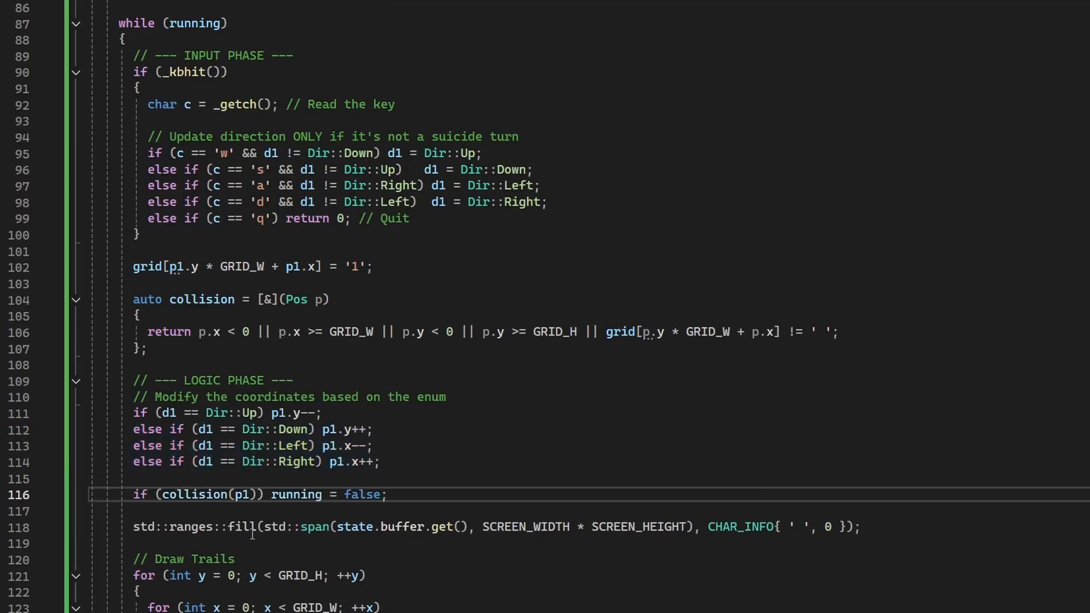
mouse_move(212, 494)
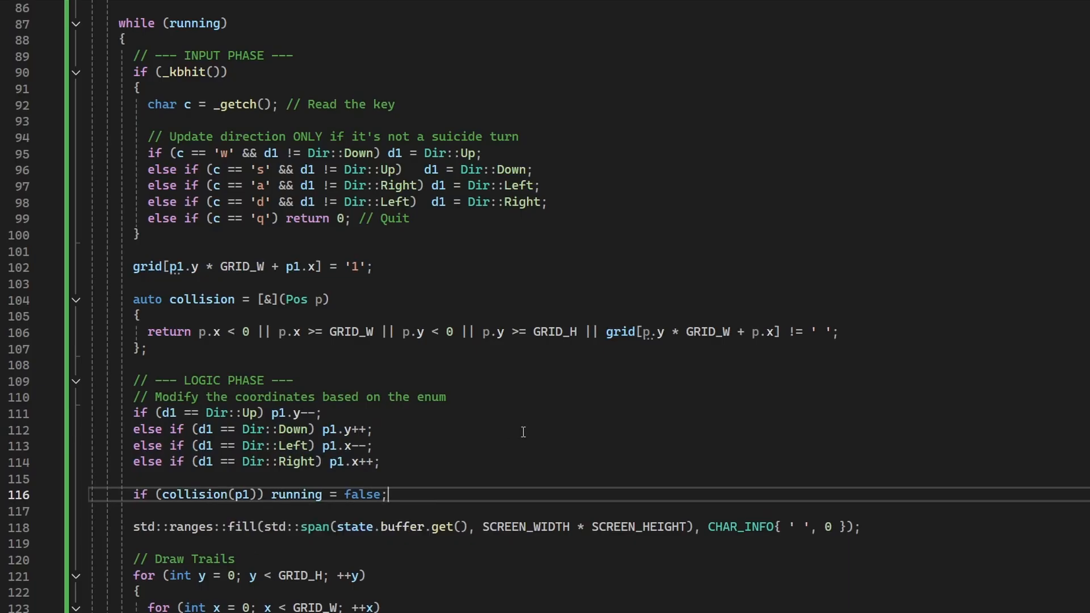
Step: Review the collision lambda's by-reference capture list and the wall-drawing code
scroll(down, 3)
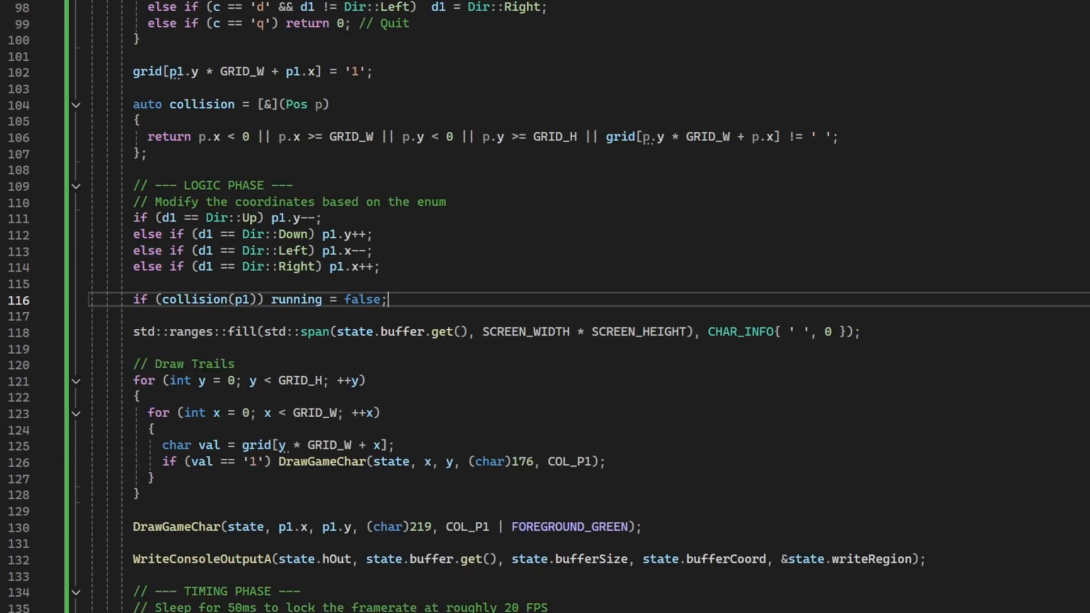
mouse_move(379, 343)
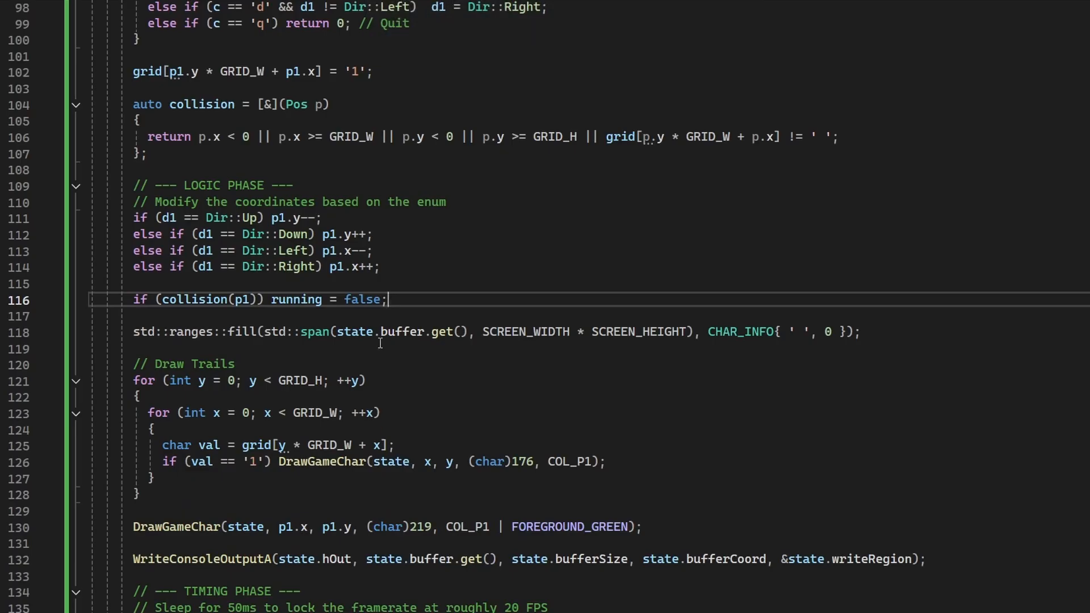
mouse_move(249, 236)
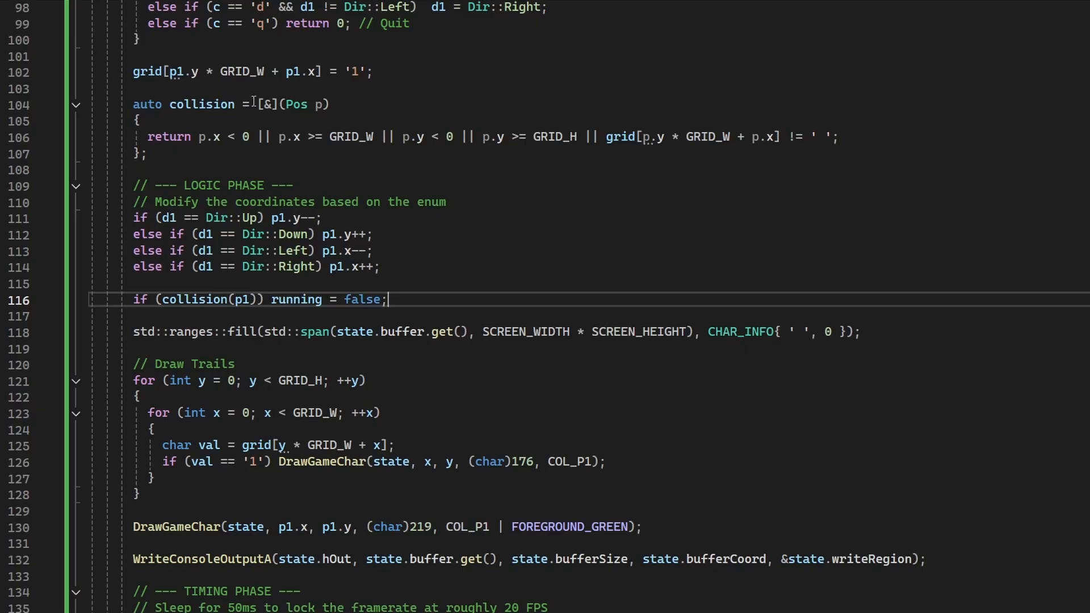
double_click(267, 104)
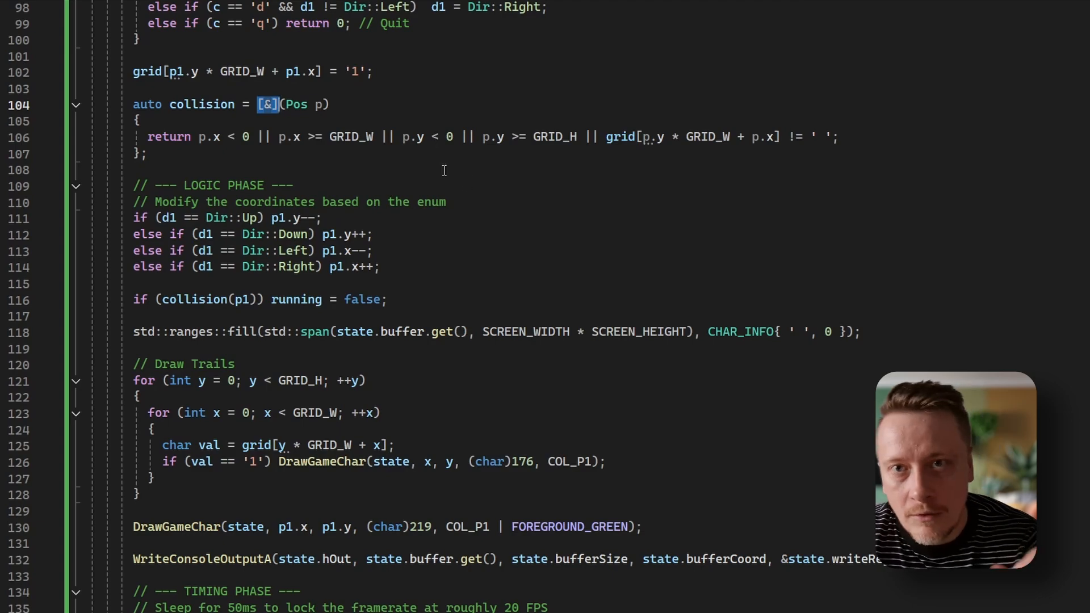
double_click(194, 299)
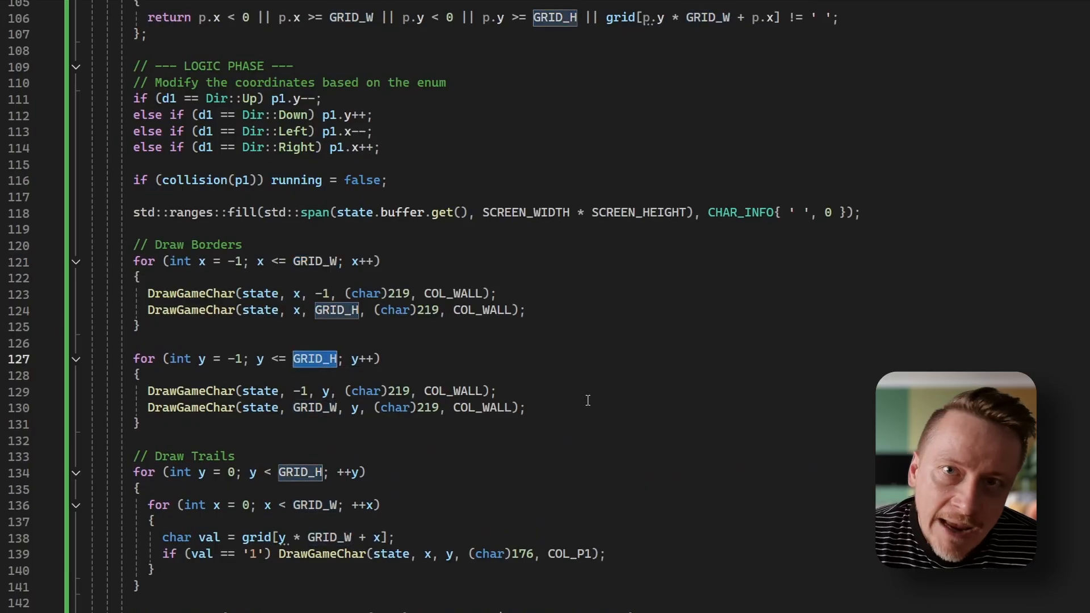
Step: Highlight DrawGameChar in the COL_WALL border loops and scroll to the head draw and 50ms sleep
double_click(190, 293)
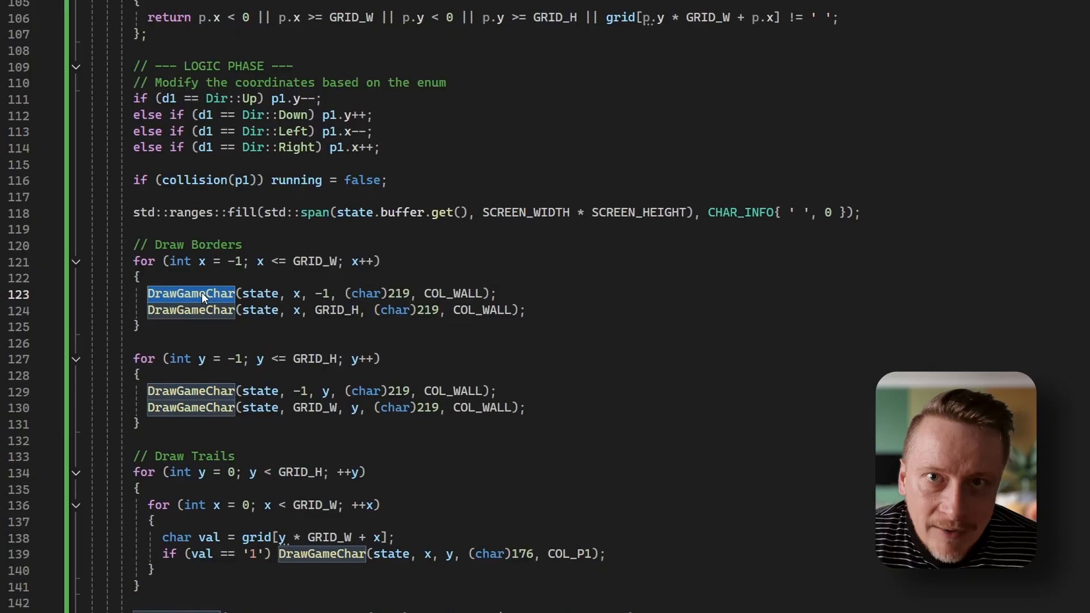
mouse_move(191, 293)
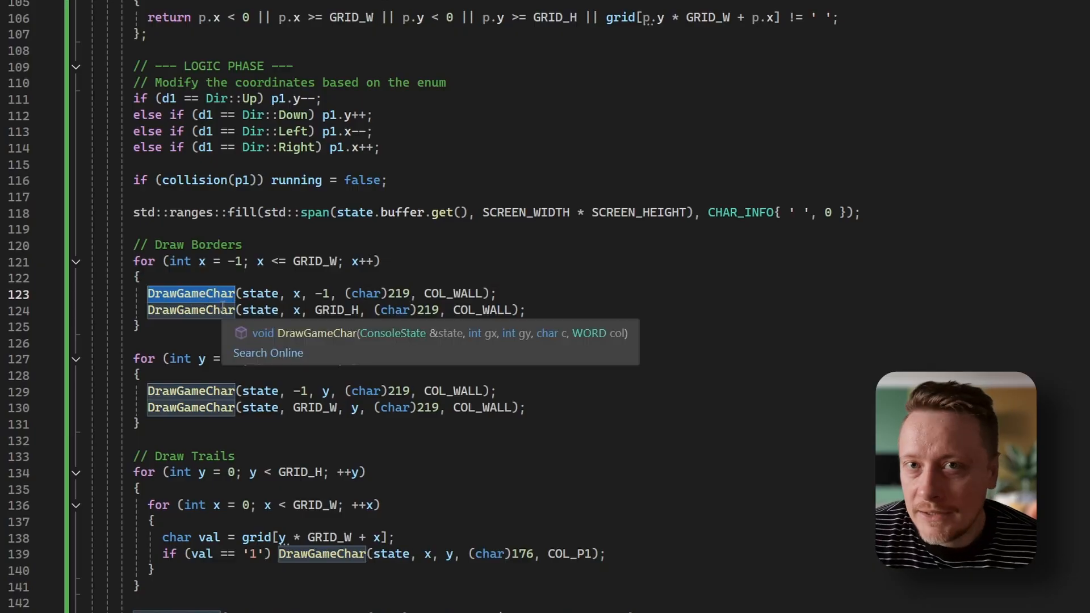
scroll(down, 3)
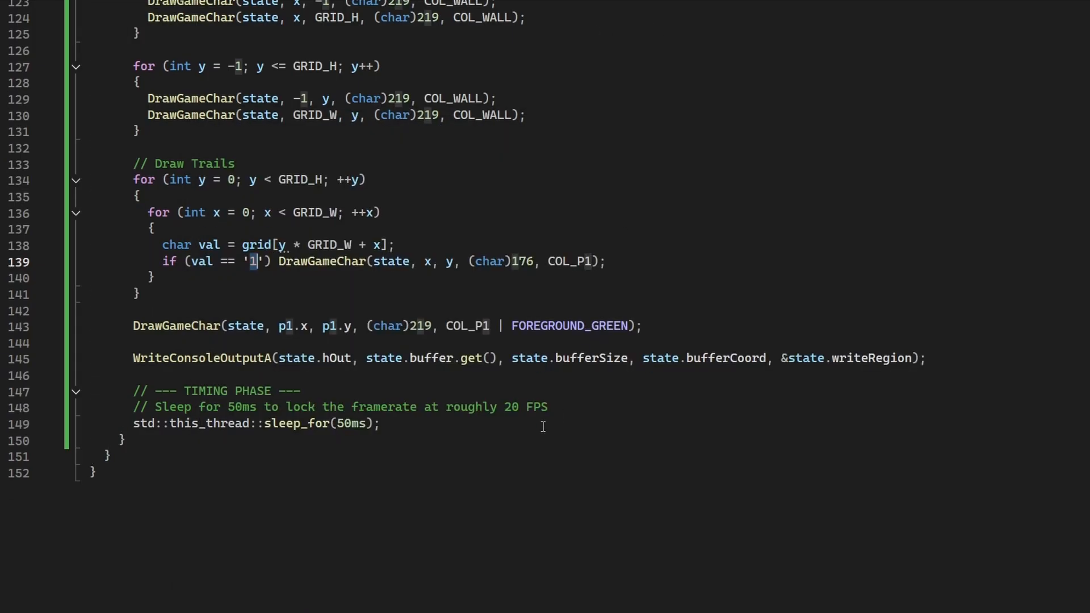
double_click(175, 325)
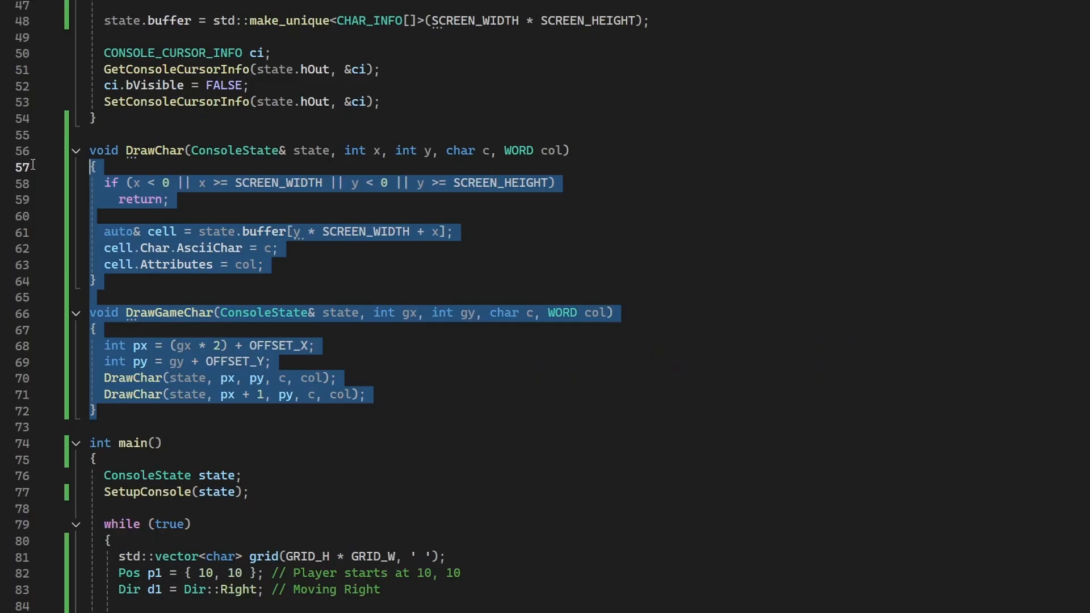
double_click(153, 150)
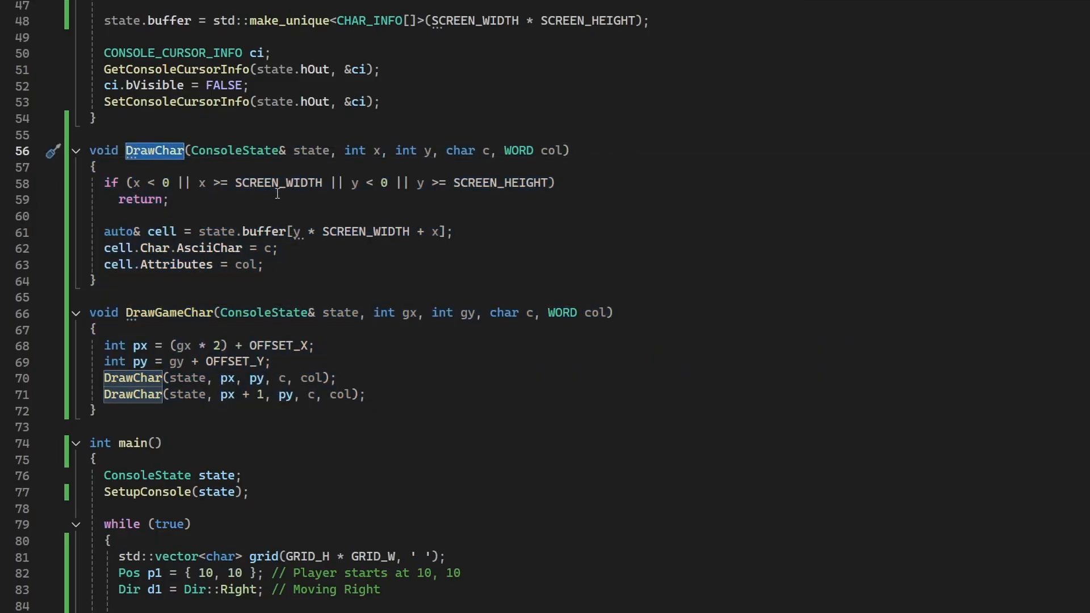
double_click(168, 312)
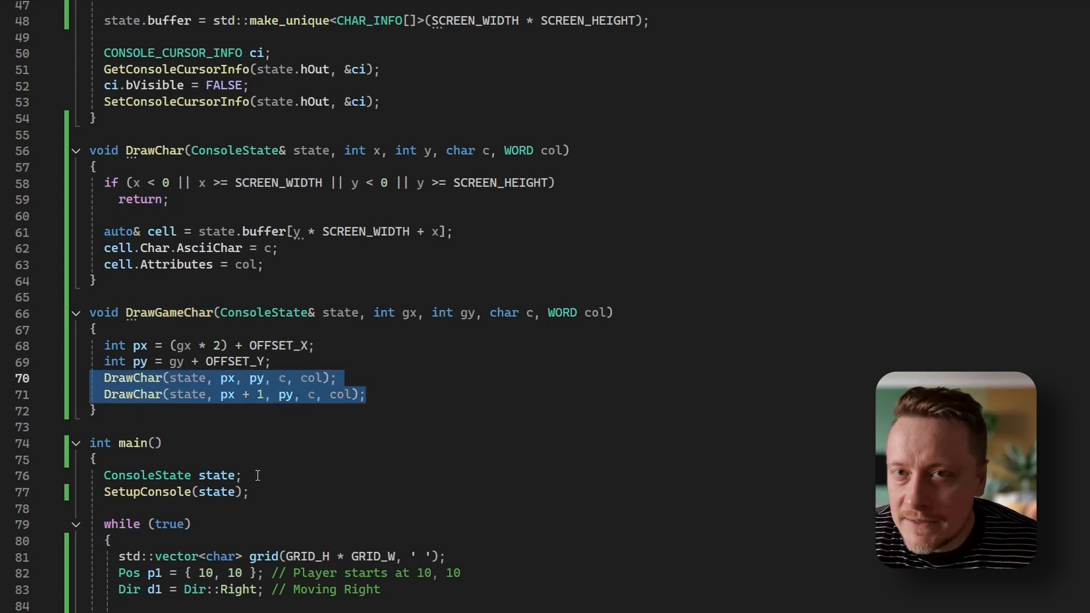
click(245, 377)
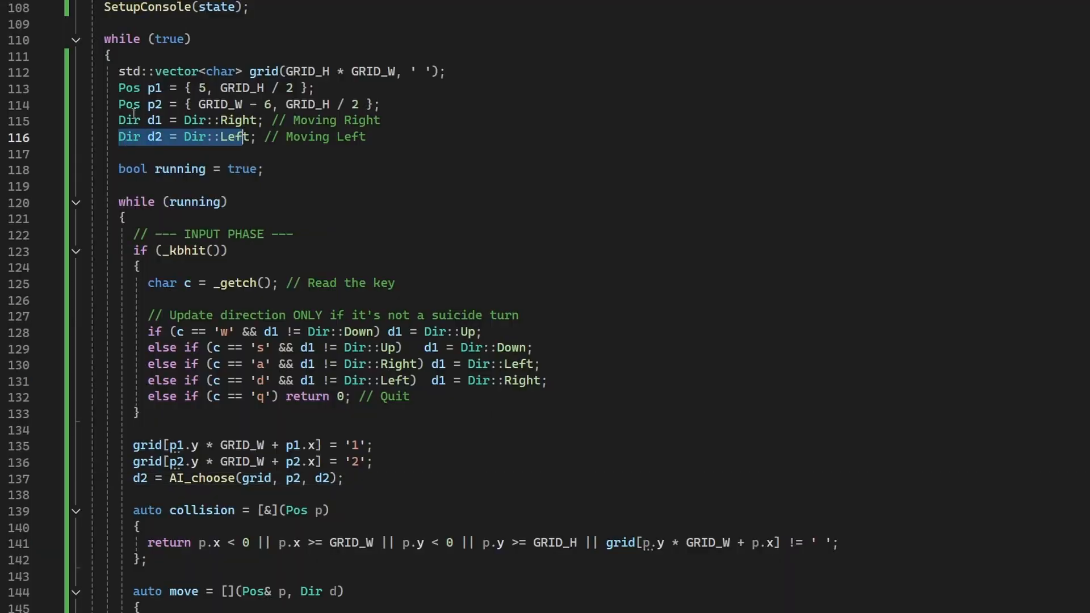
scroll(up, 3)
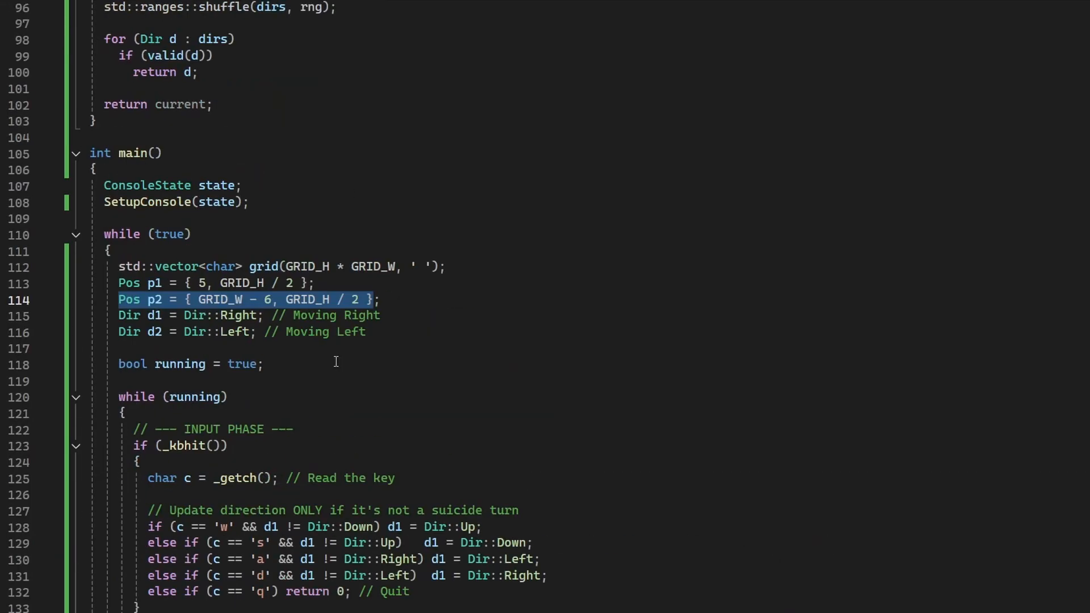
scroll(up, 3)
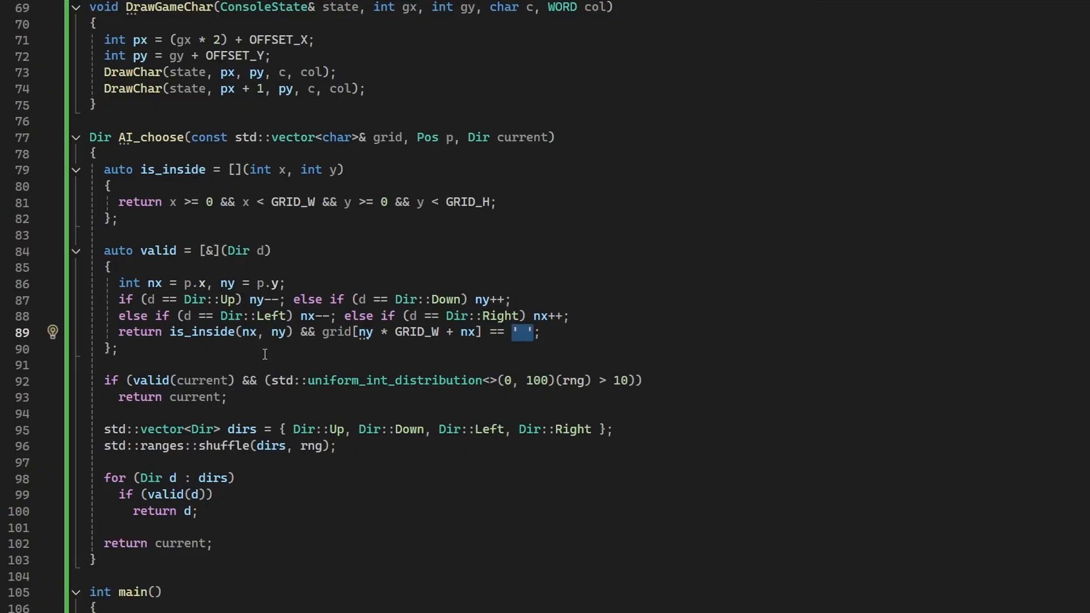
mouse_move(144, 373)
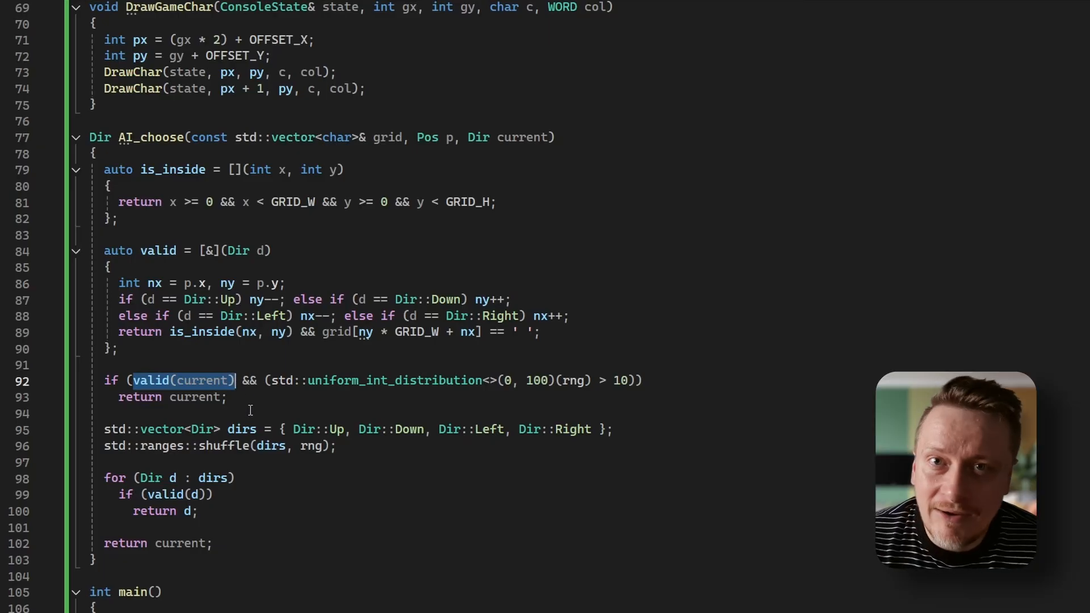
mouse_move(521, 393)
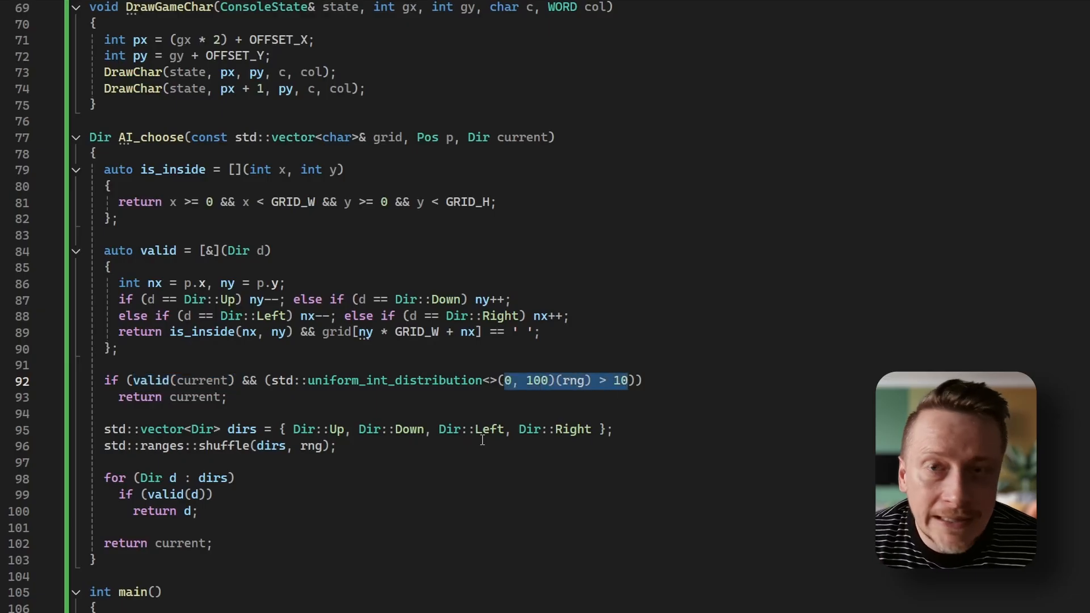
double_click(394, 381)
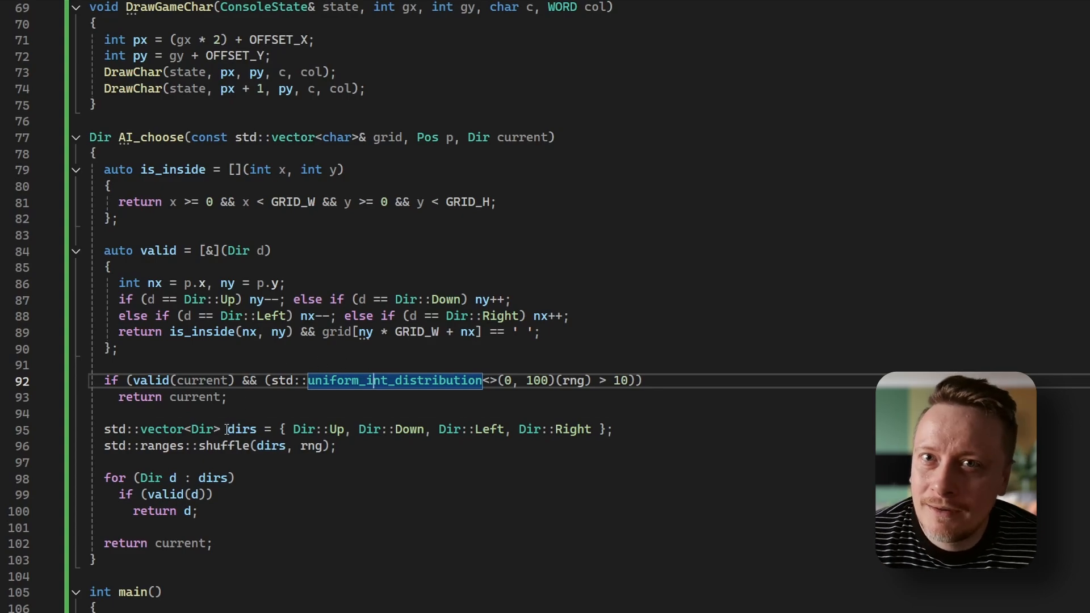
scroll(down, 3)
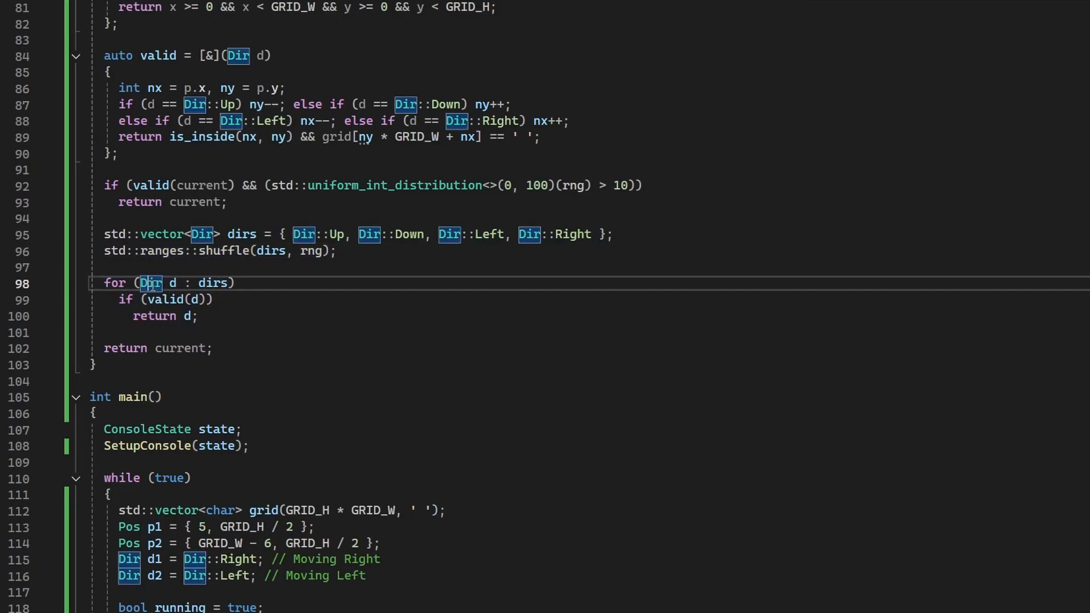
scroll(down, 3)
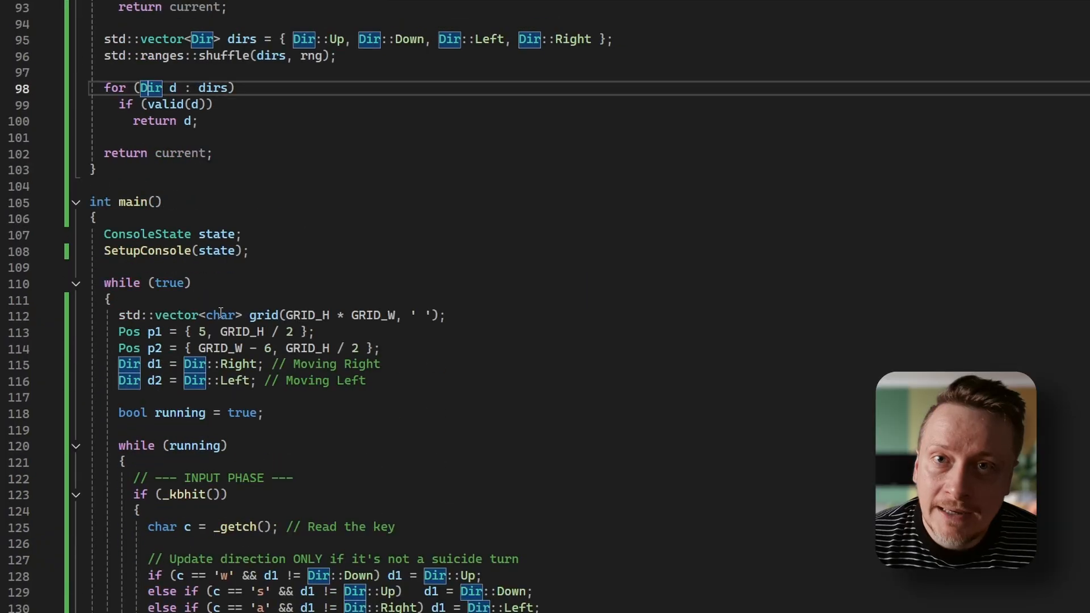
Step: Scroll to the move calls for p1 and p2, the COL_P2 trail/head drawing and the 2500ms pause
scroll(down, 3)
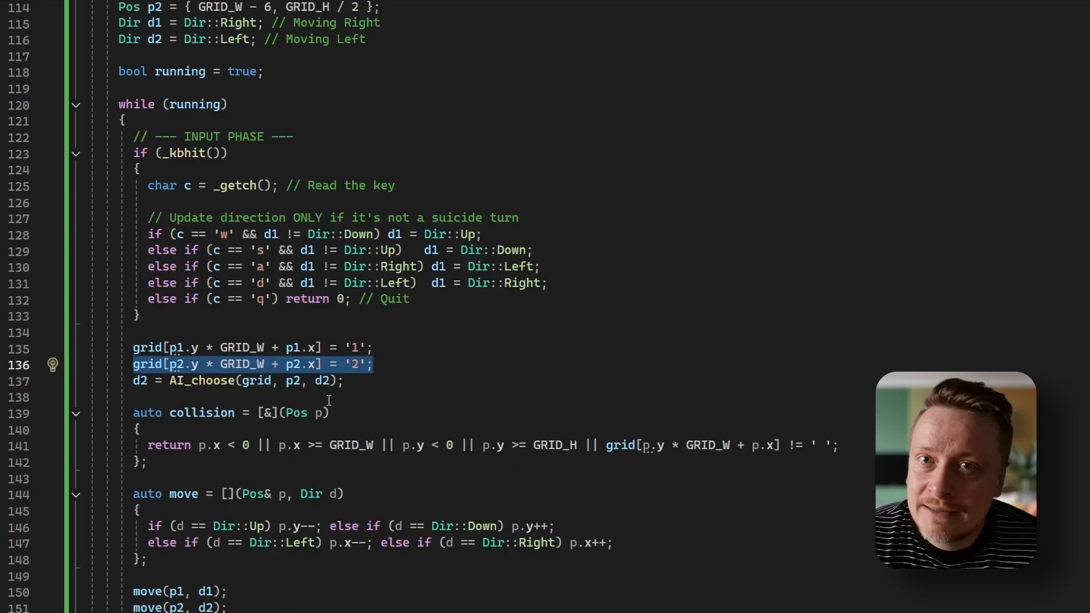
scroll(down, 3)
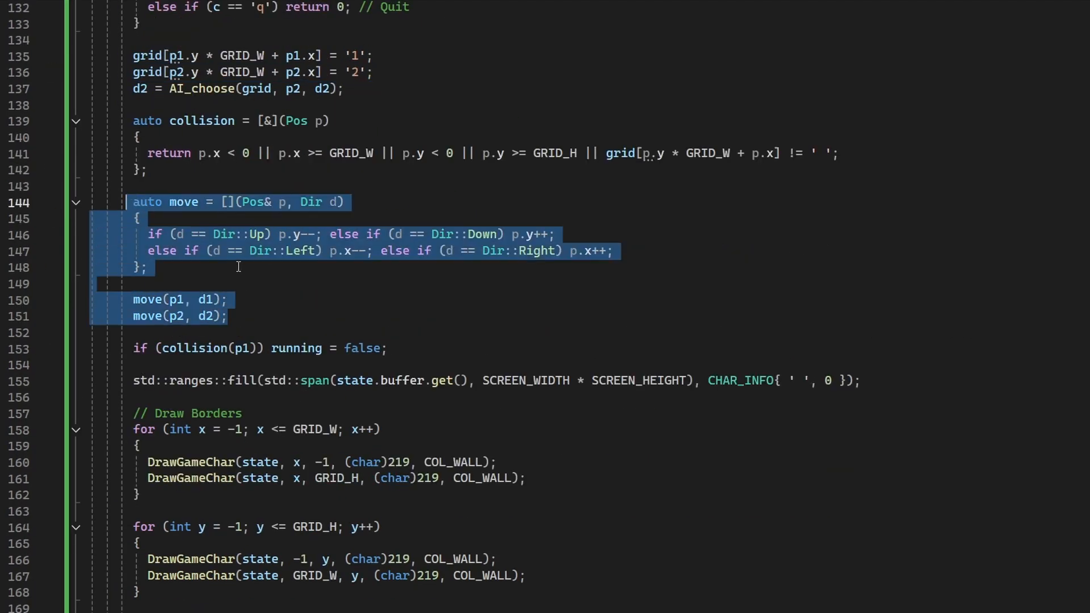
scroll(down, 3)
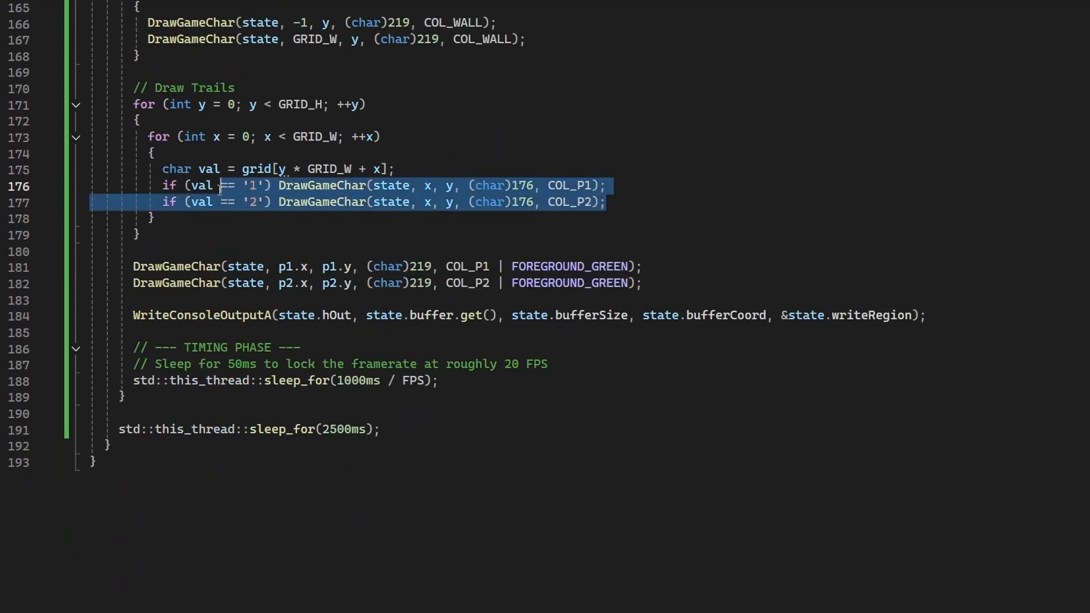
click(621, 282)
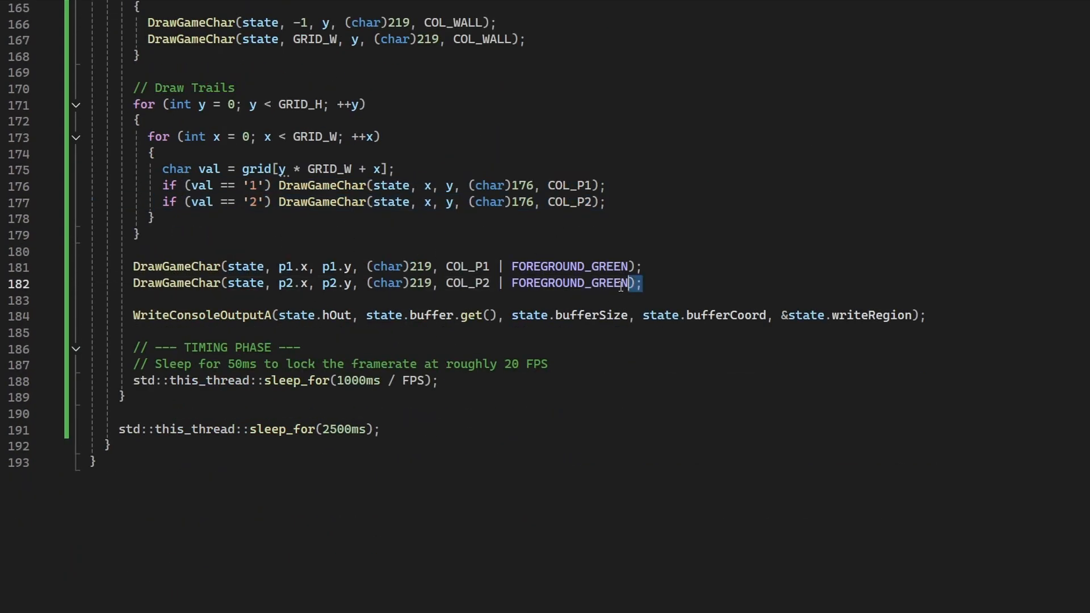
double_click(177, 282)
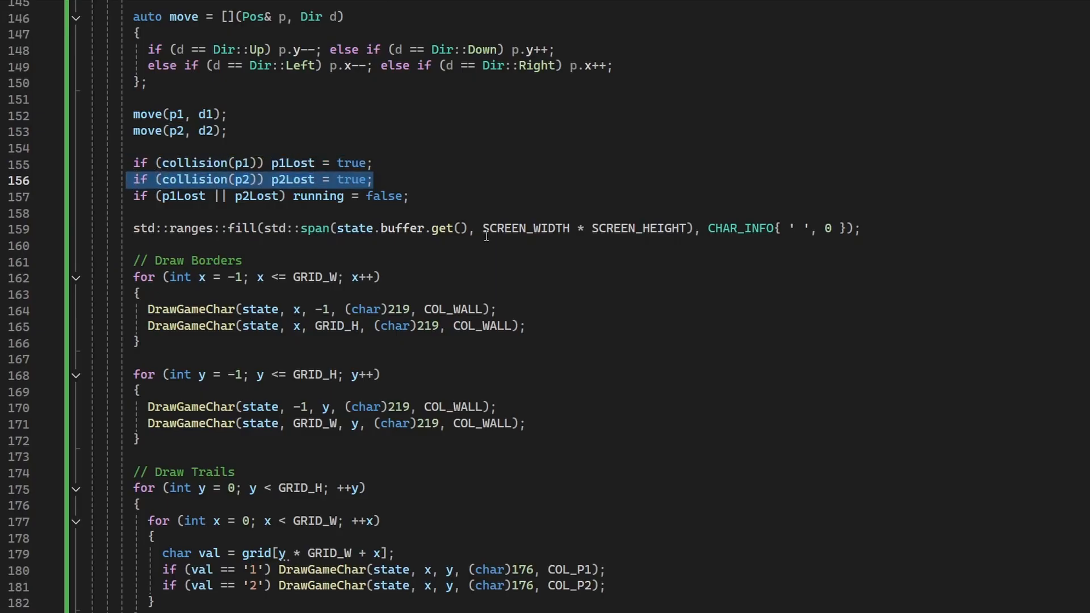
mouse_move(506, 266)
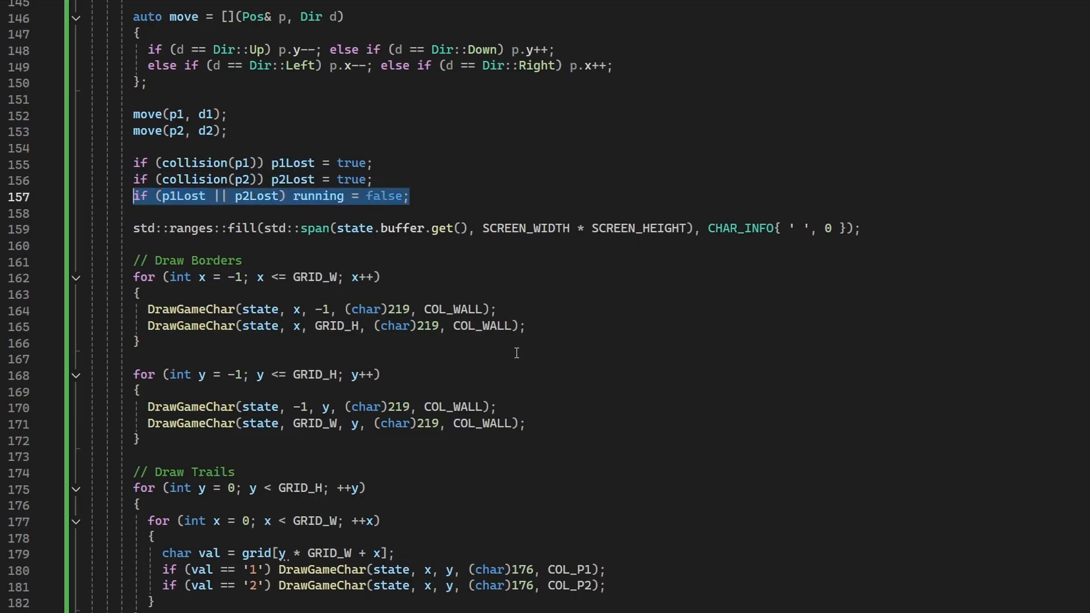
Step: Scroll down past the p1Lost/p2Lost flags to the post-round winner message logic
scroll(down, 3)
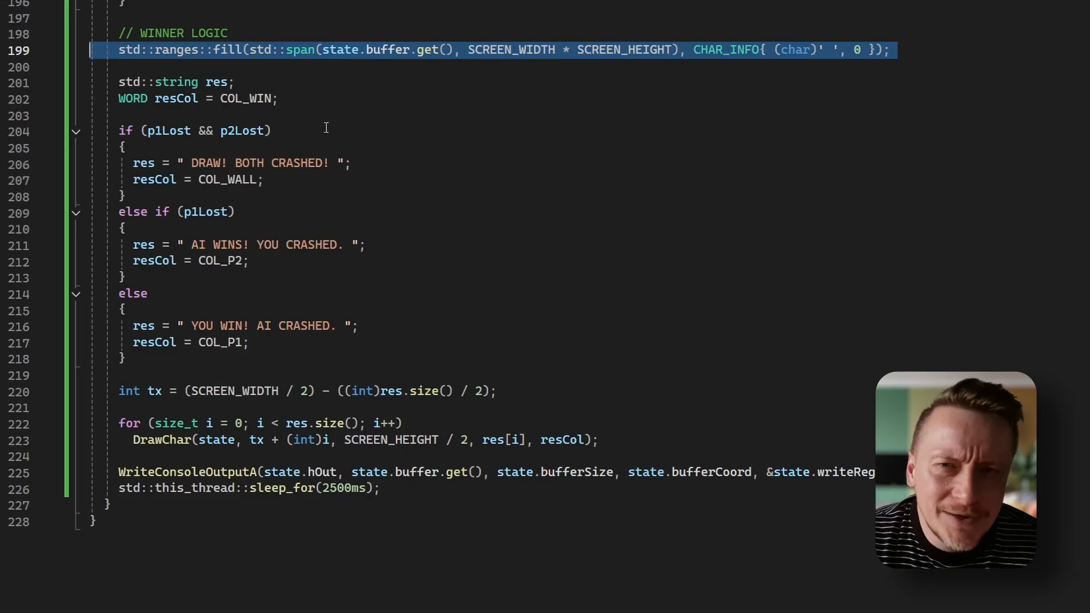
mouse_move(229, 179)
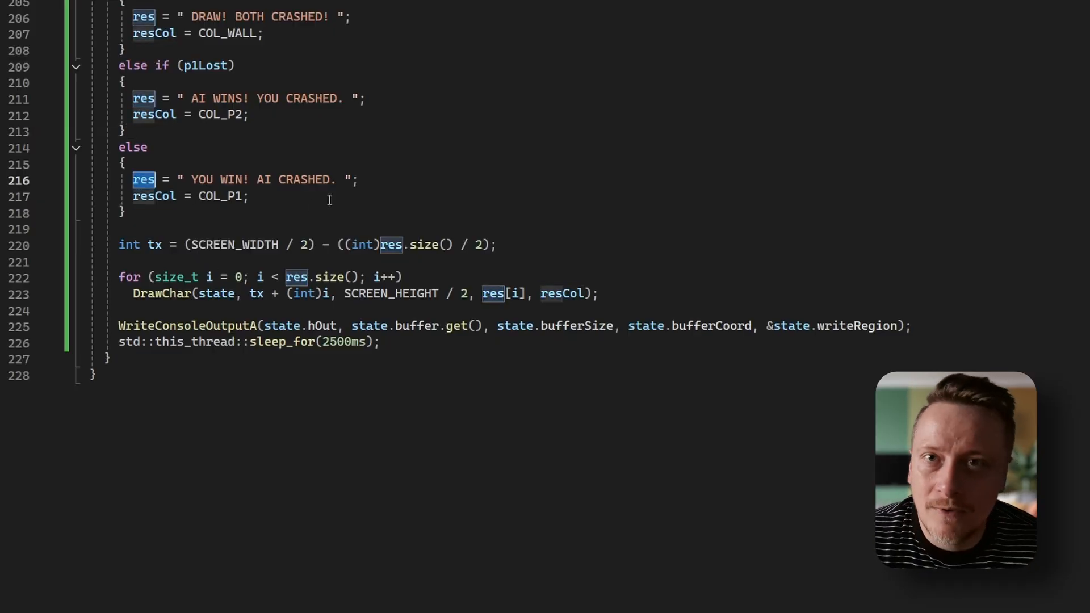
Step: Review the winner logic: DrawChar printing the centred result and WriteConsoleOutputA flushing the buffer
click(209, 245)
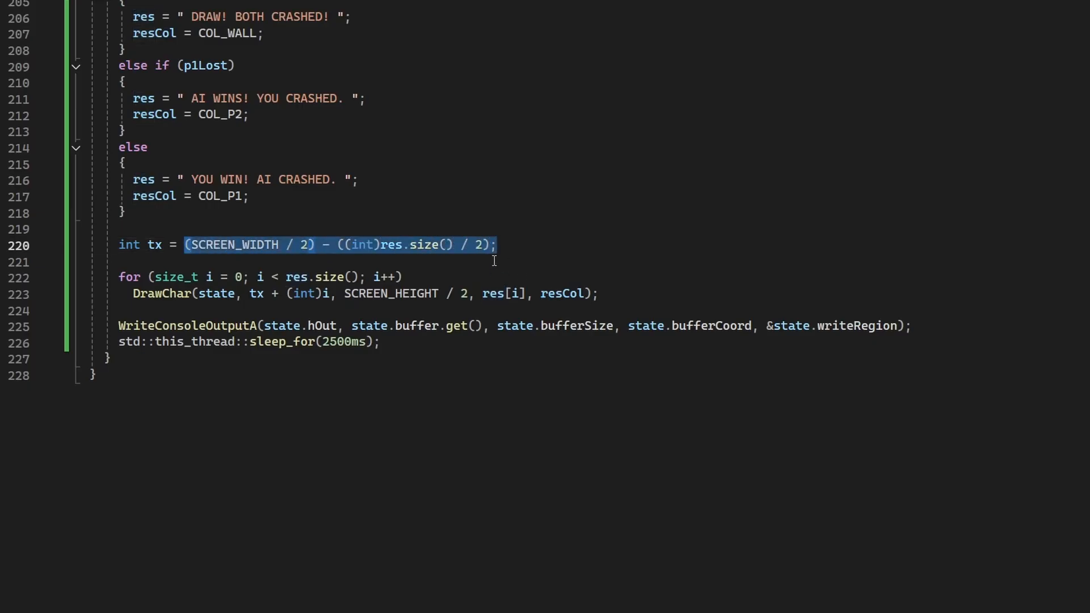
mouse_move(487, 261)
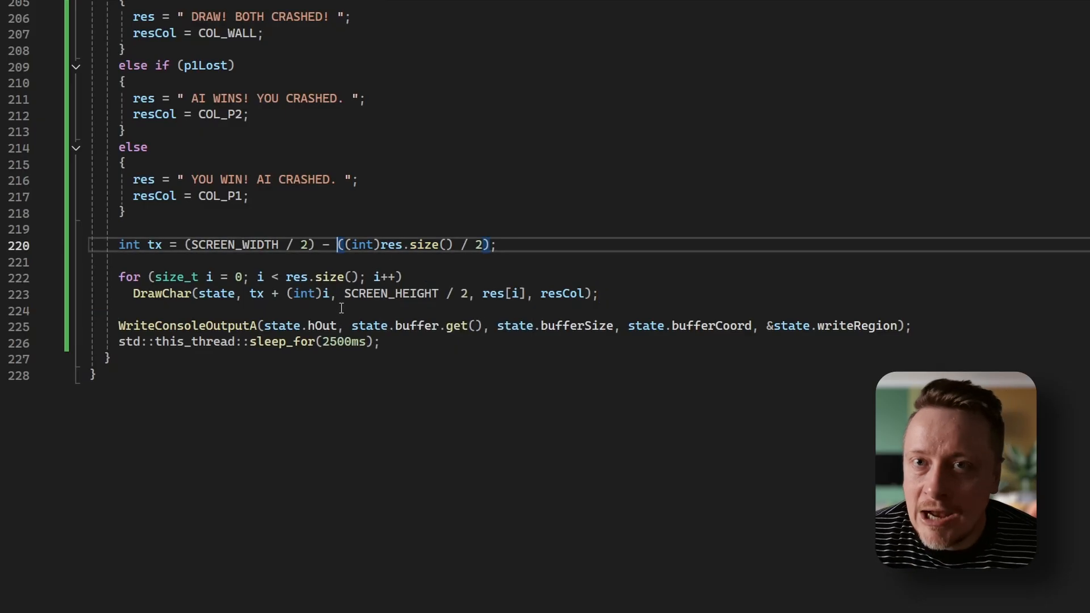
double_click(162, 293)
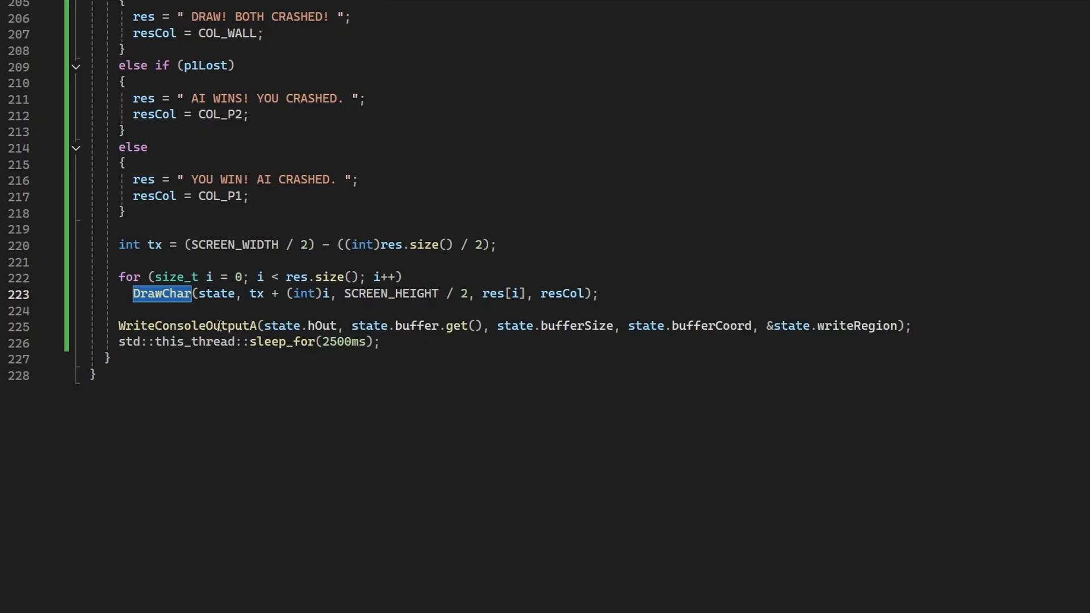
double_click(186, 325)
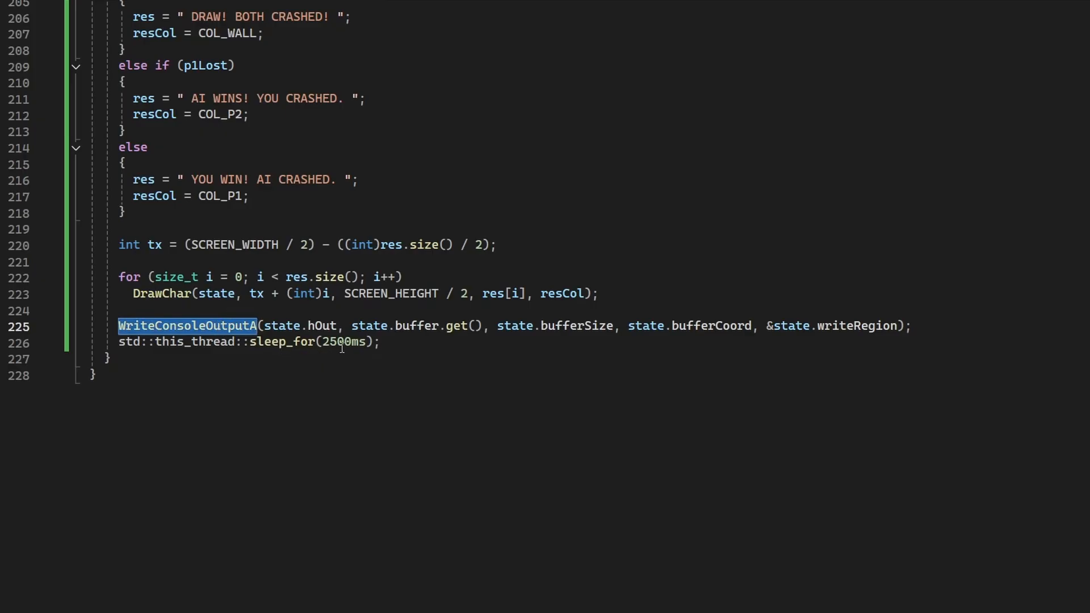